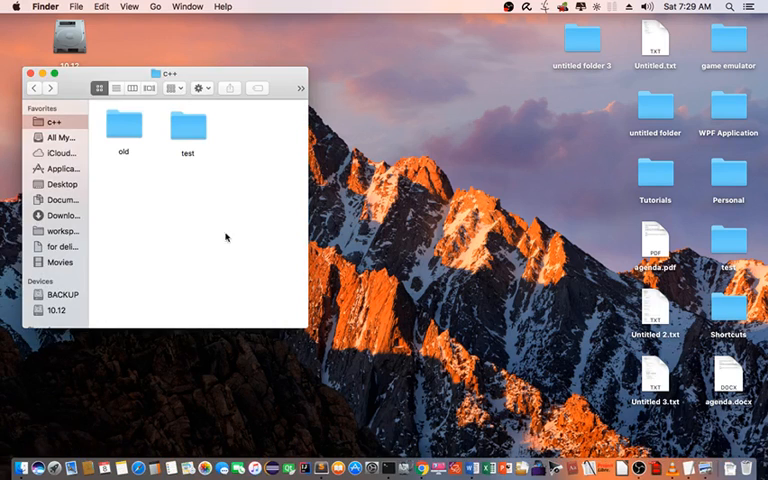
Step: Inside the test folder create a new plain text file named mylib.h
left_click(188, 128)
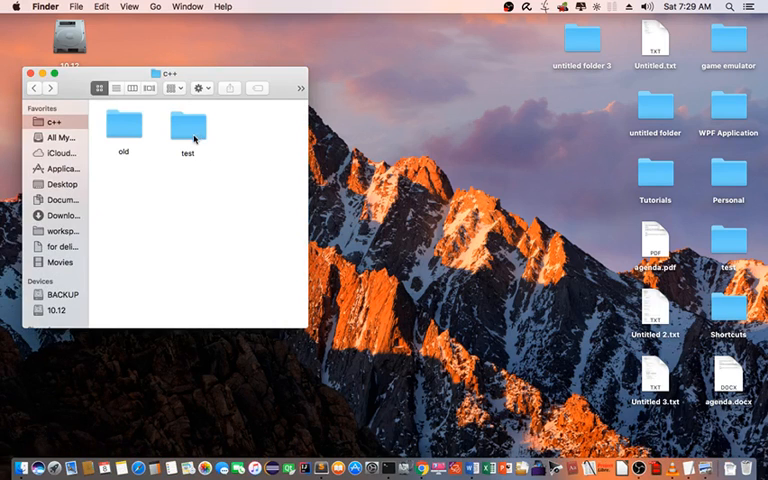
double_click(188, 128)
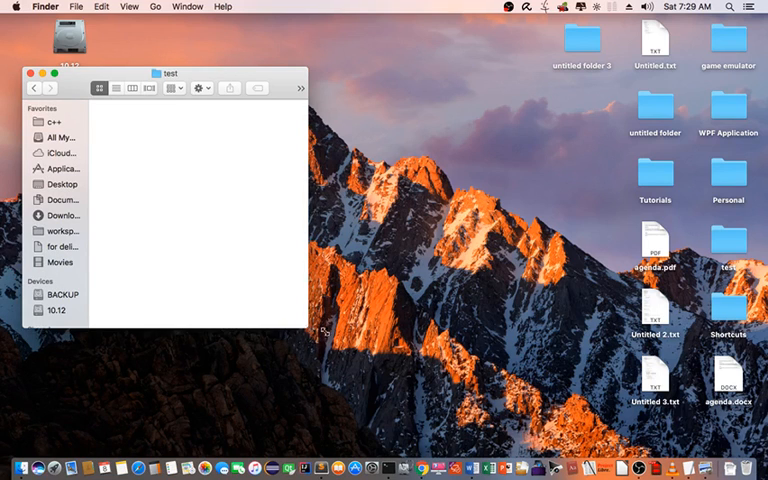
right_click(180, 116)
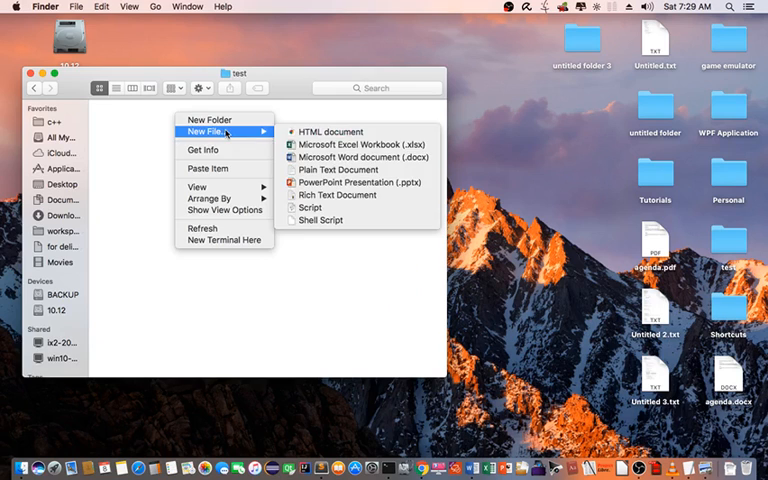
mouse_move(336, 196)
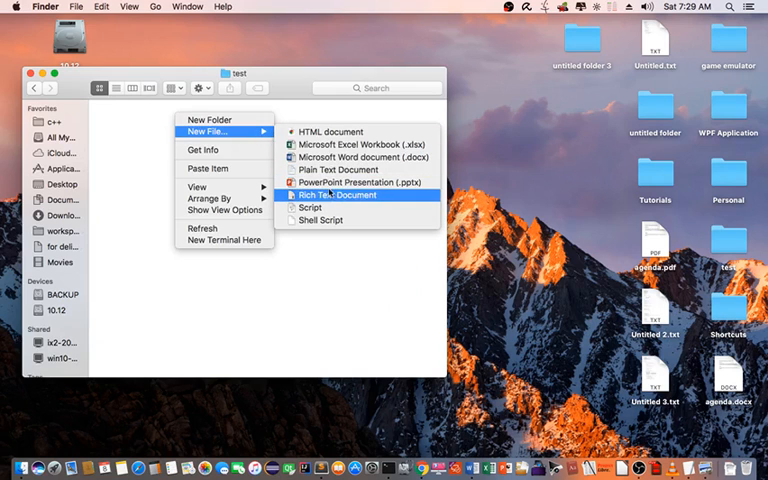
left_click(336, 196)
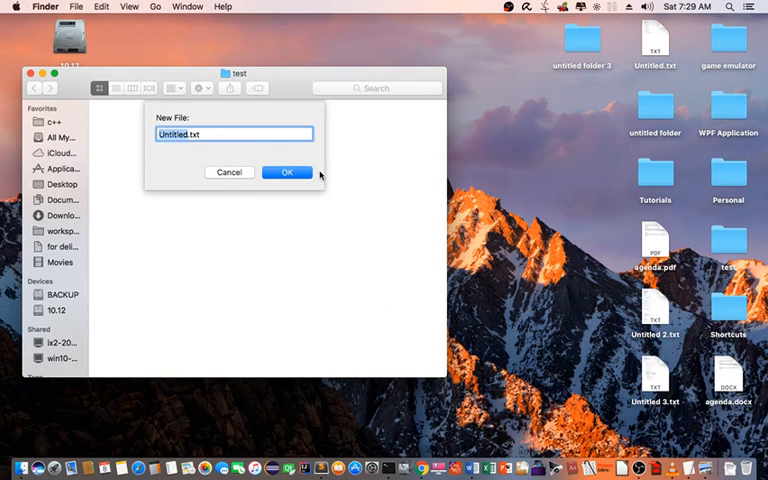
type("mylib.")
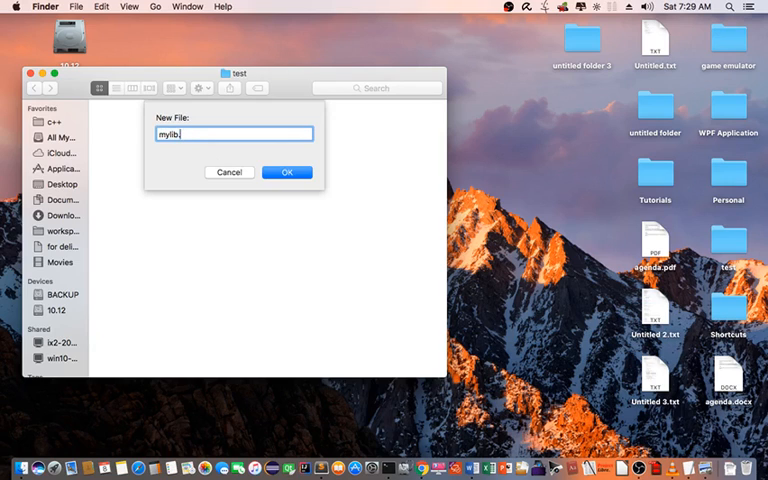
left_click(288, 172)
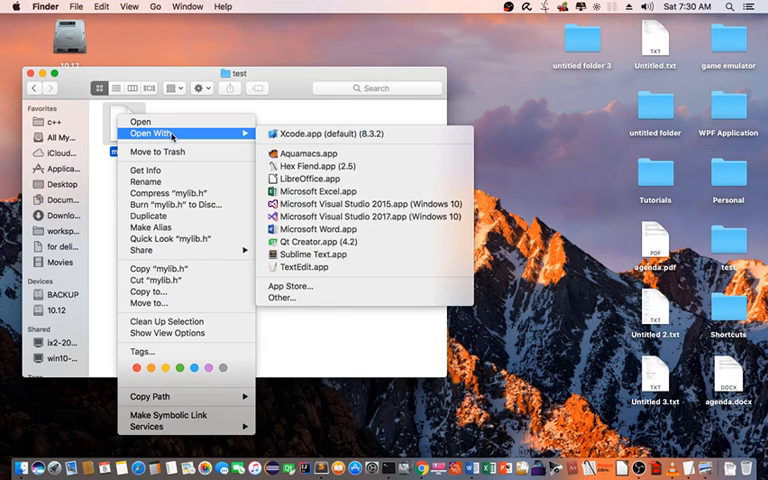
mouse_move(336, 258)
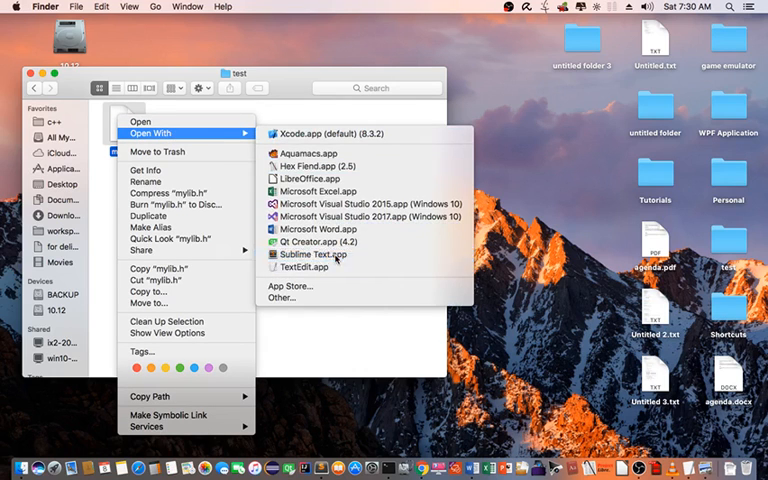
Step: In mylib.h add includes for string, vector and iostream plus using namespace std;
left_click(308, 254)
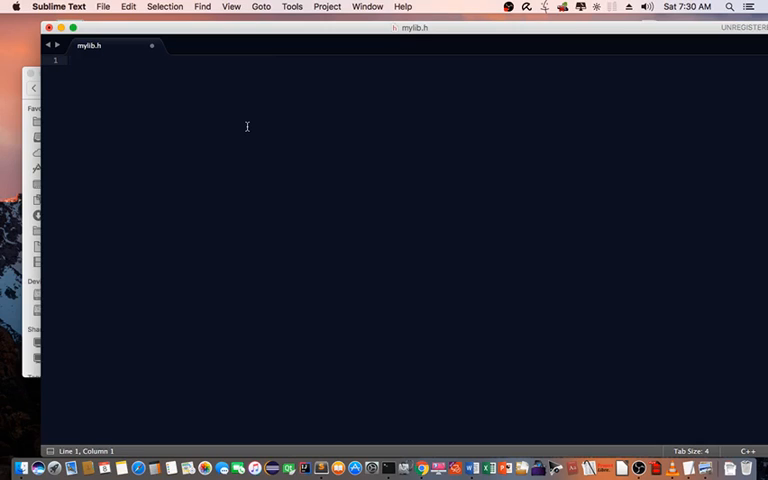
type("#include<")
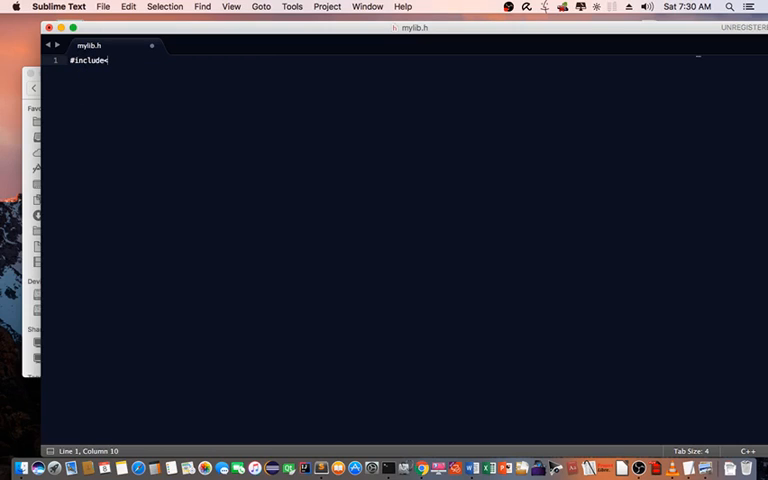
type("string>")
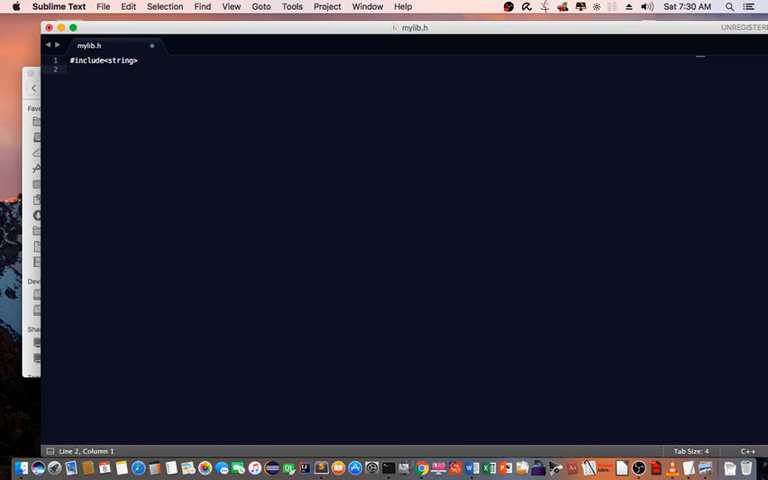
type("#include")
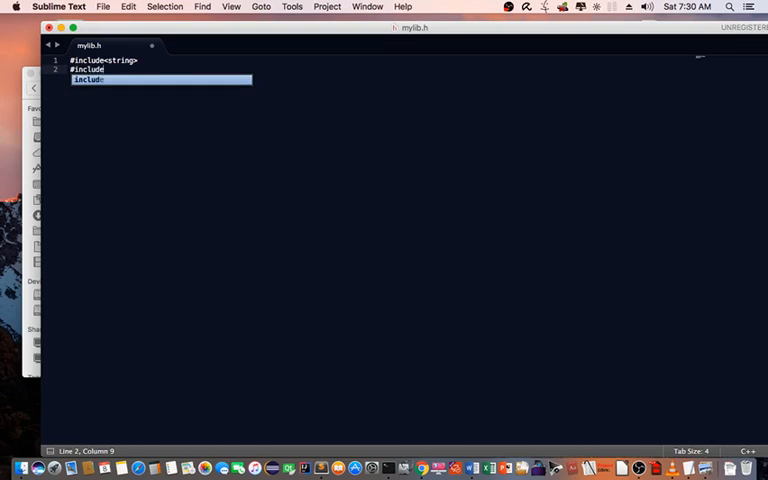
type("<vector>")
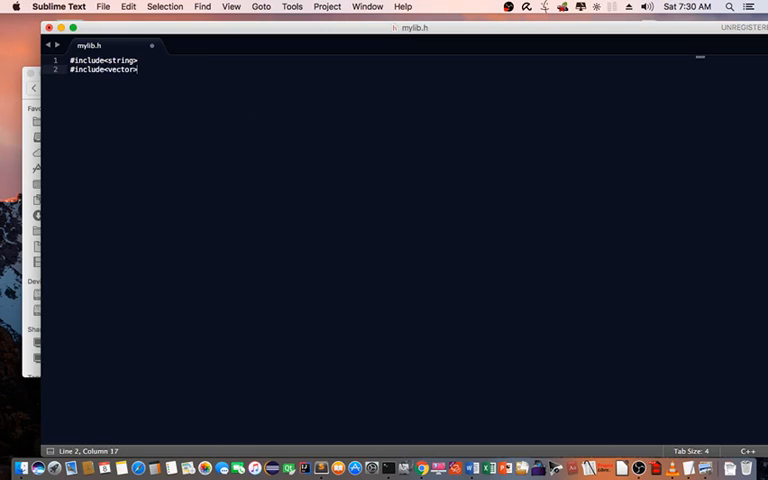
type("#include<")
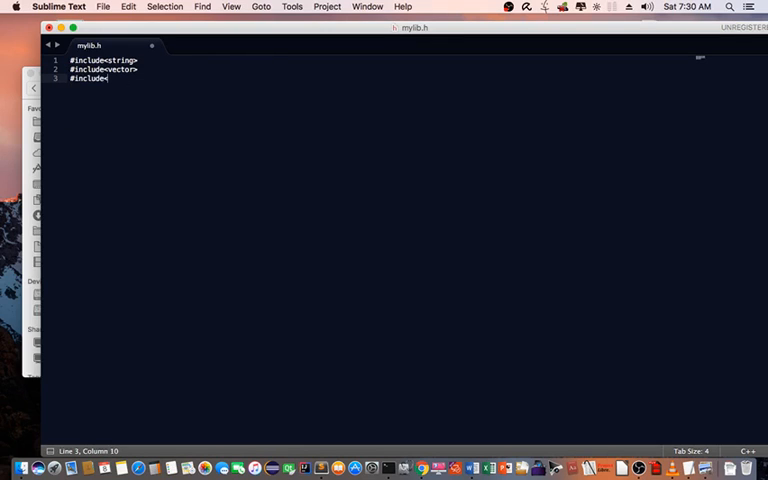
type("<iostream><")
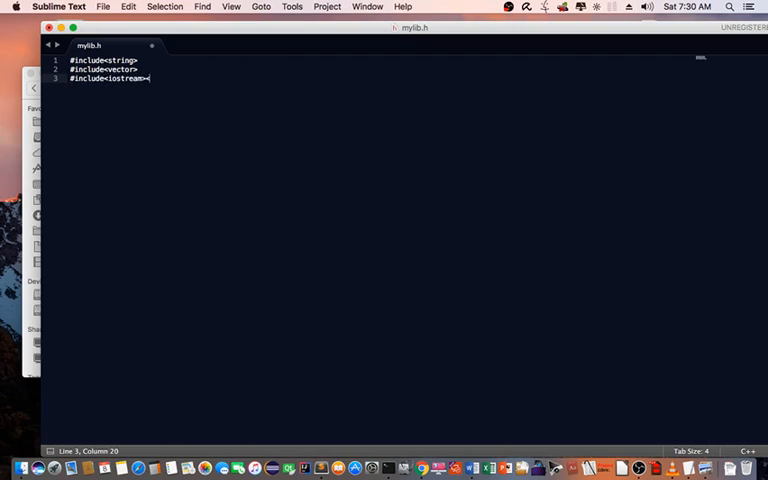
type("using")
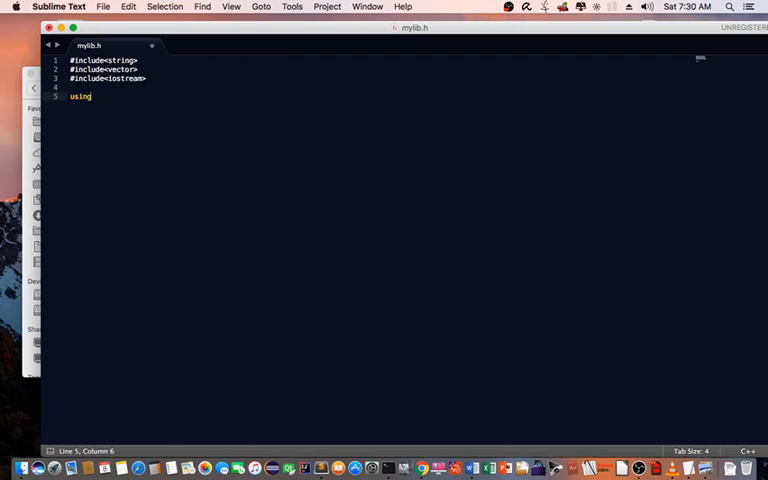
type("namesp")
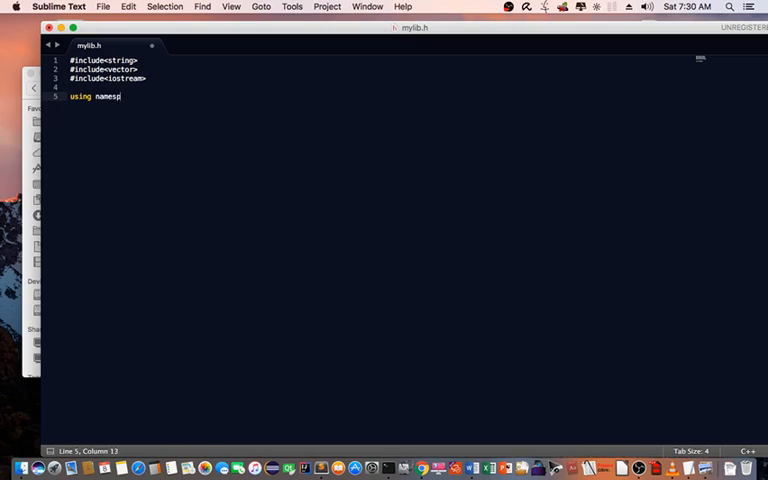
type("ace std;")
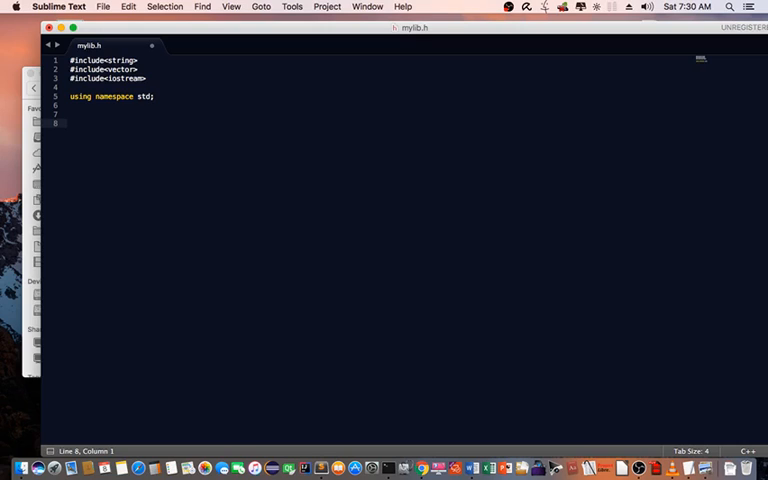
Step: Declare void say(string message); and void say(vector<string> vec);
type("void")
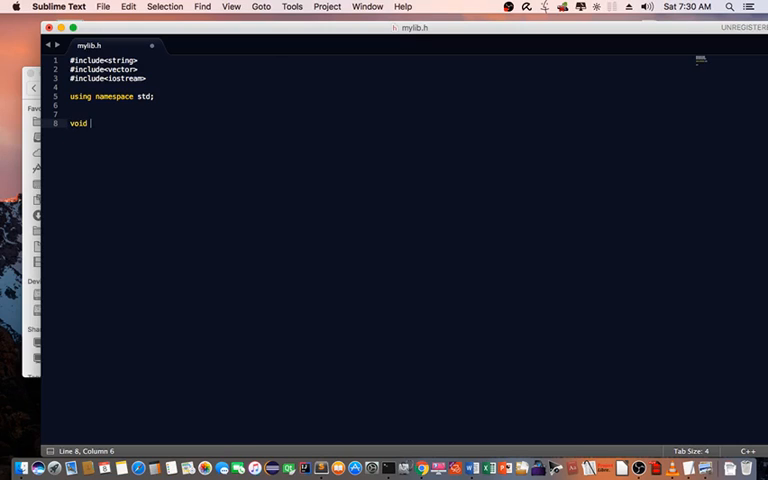
type("say(s")
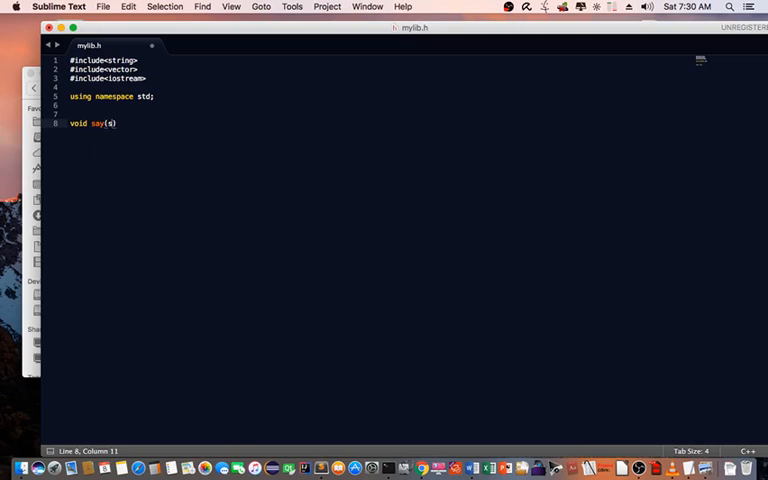
type("string messag")
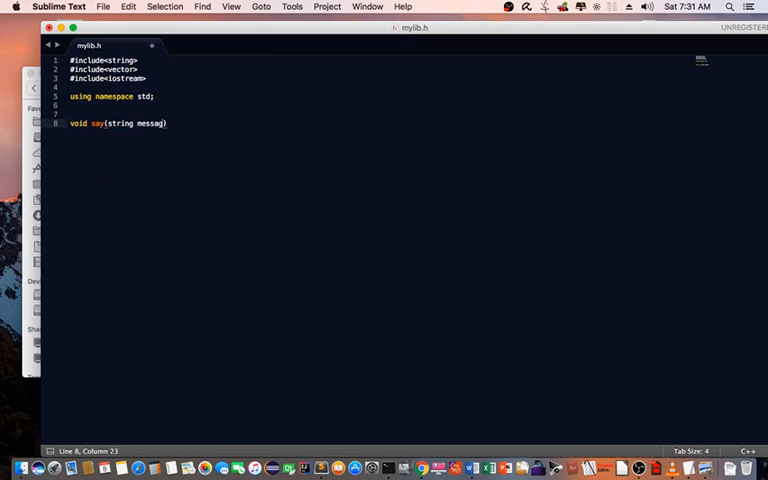
type("e")
type("void say")
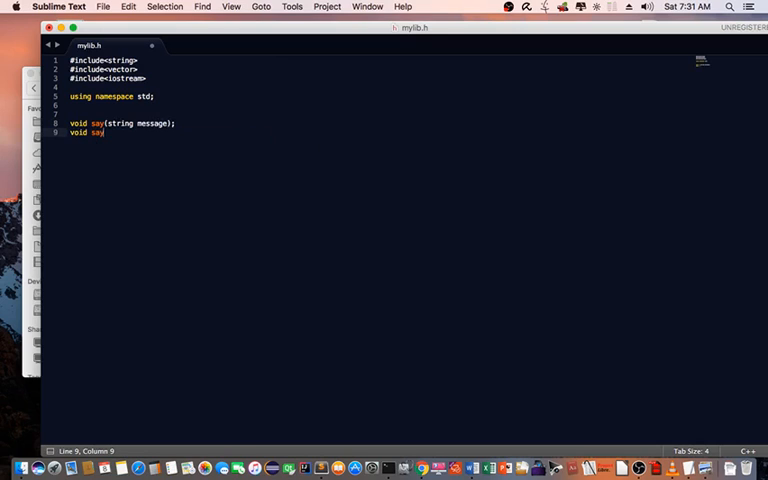
type("()")
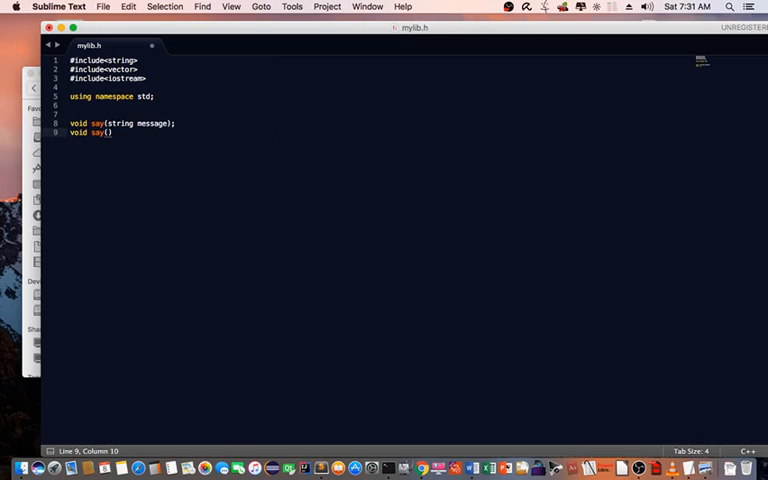
type("vector<string>")
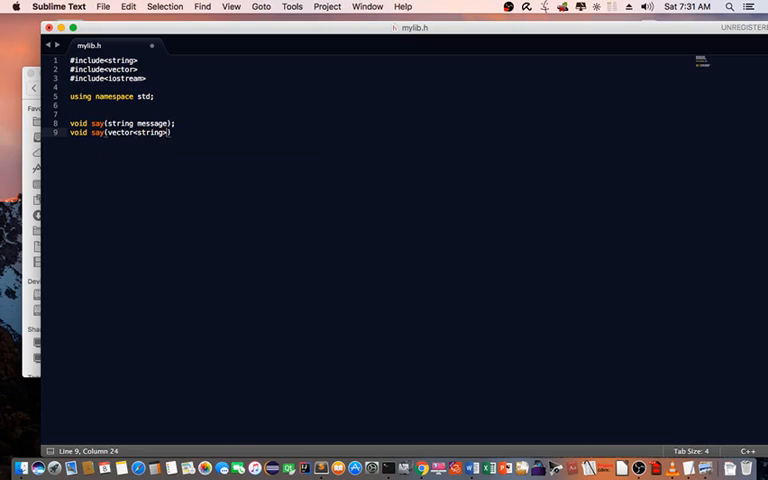
type("vec")
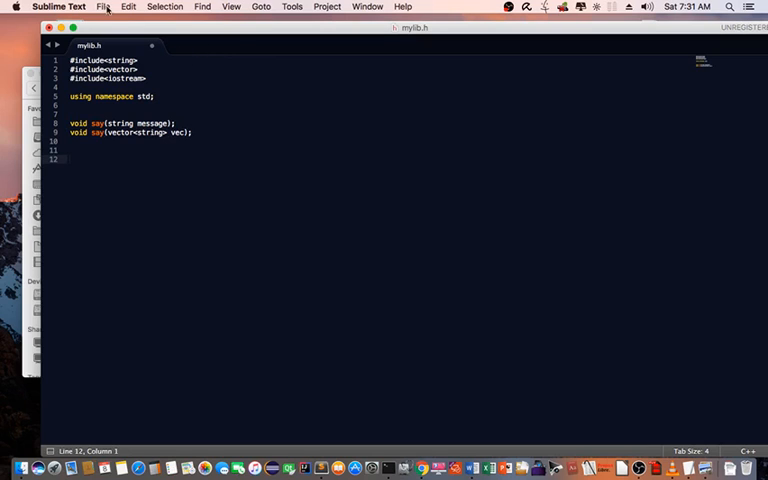
Step: Save mylib.h, then create a new plain text file mylib.cpp in the test folder
left_click(104, 8)
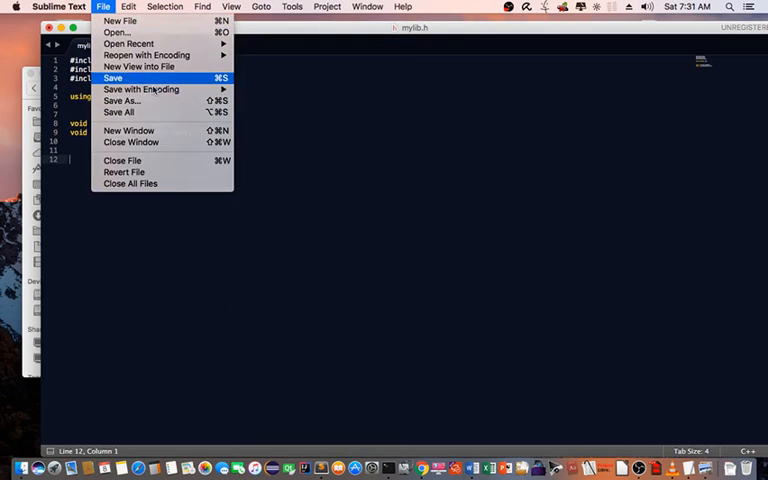
left_click(112, 78)
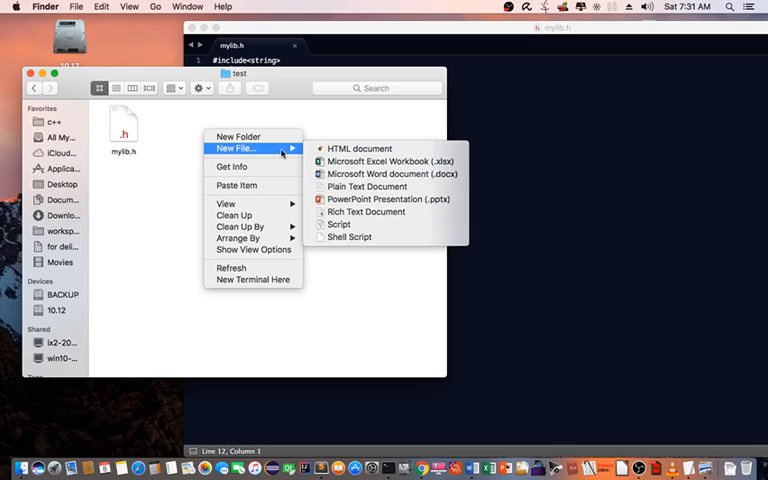
mouse_move(368, 186)
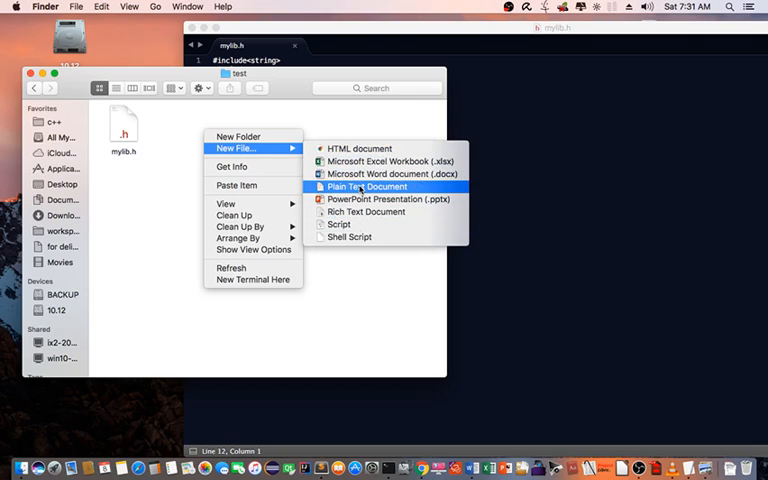
left_click(368, 188)
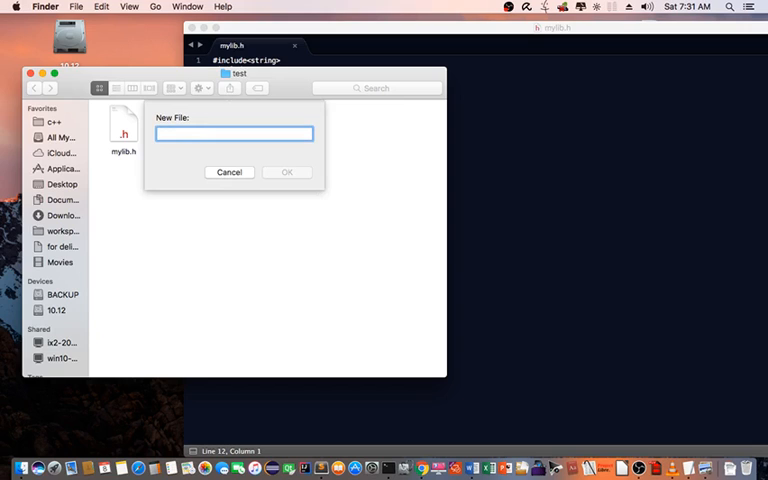
type("mylib.")
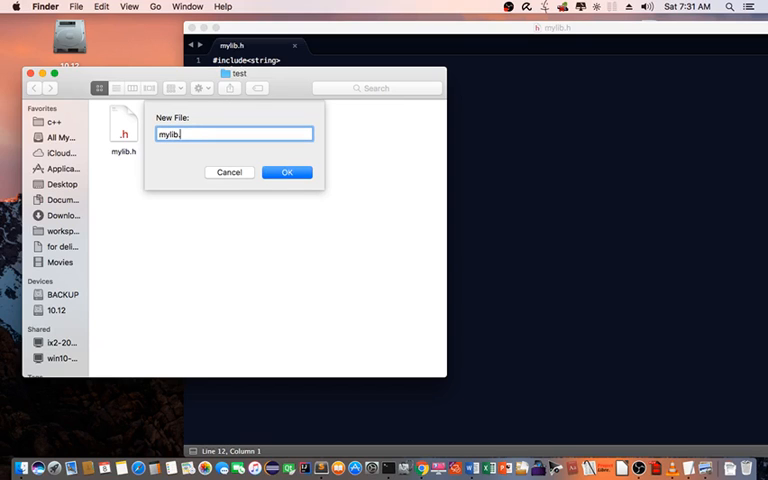
left_click(288, 172)
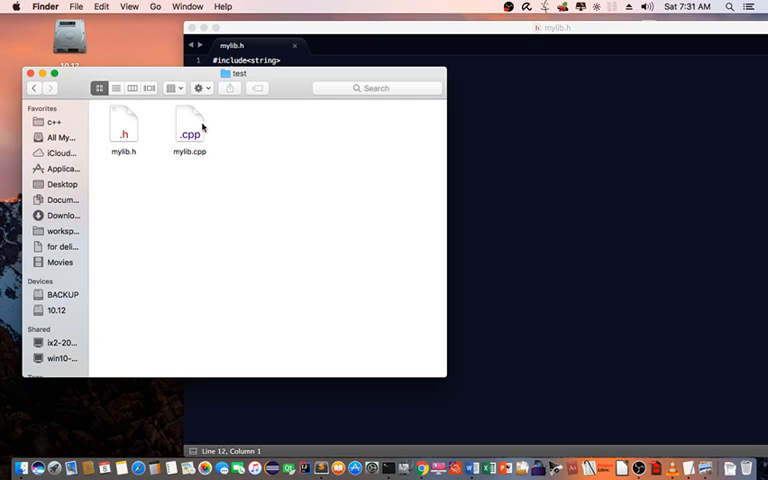
Step: In mylib.cpp include "mylib.h" and define say(string message) printing the message with cout
right_click(188, 128)
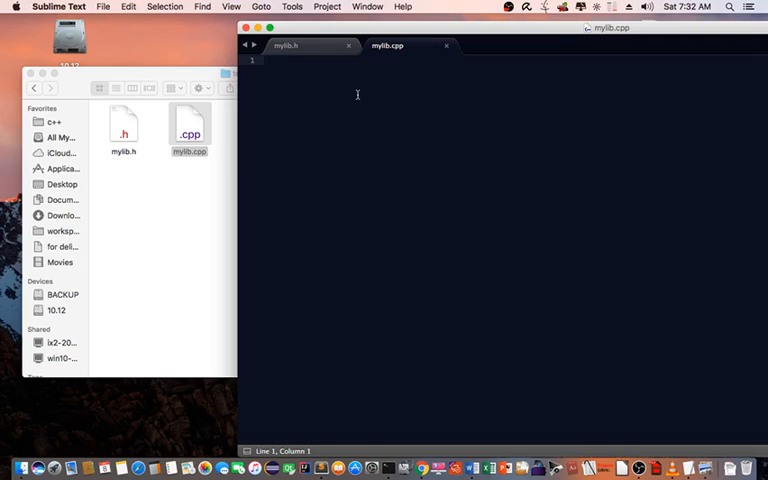
mouse_move(356, 90)
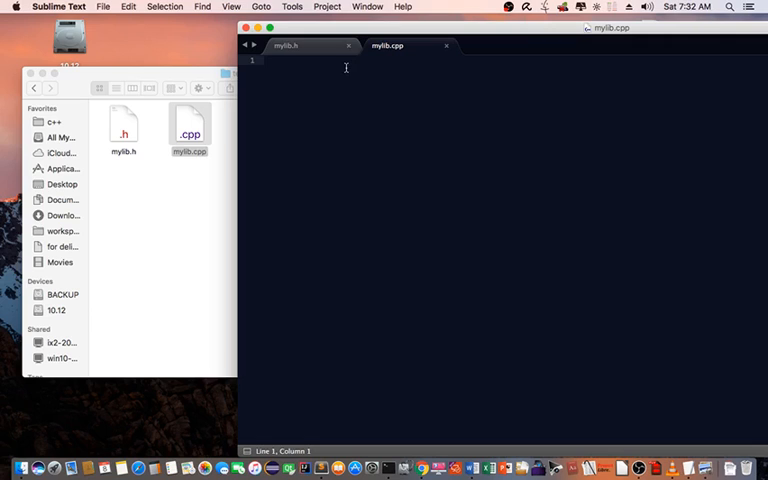
type("#include<")
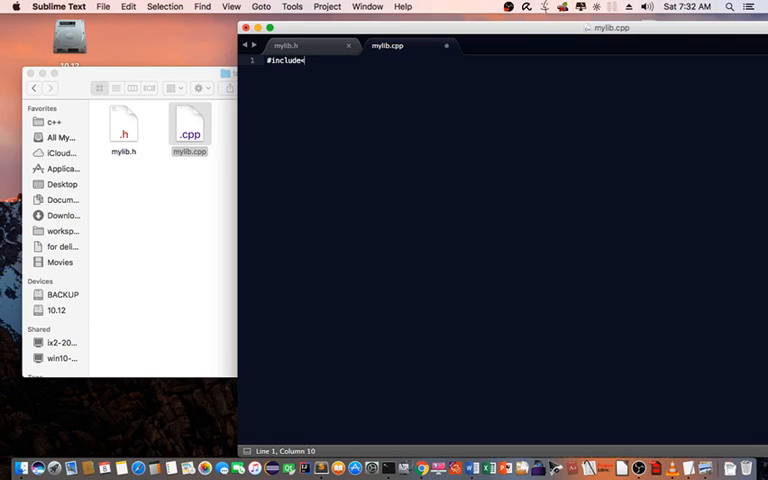
type("\"myli\"")
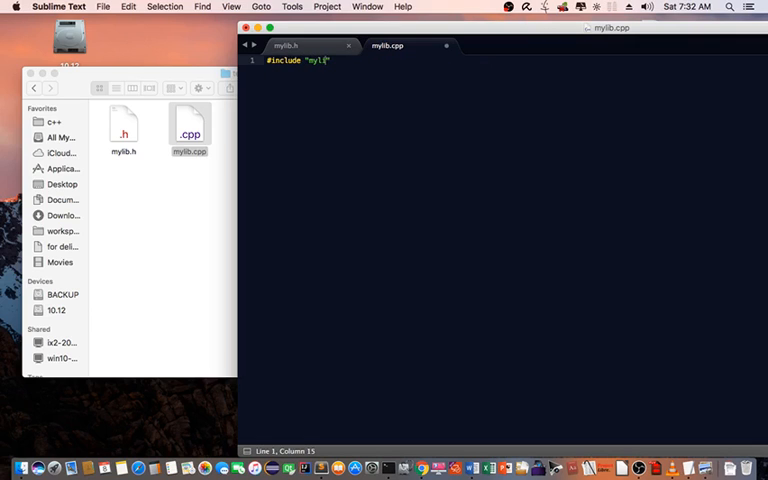
type("b.h\"")
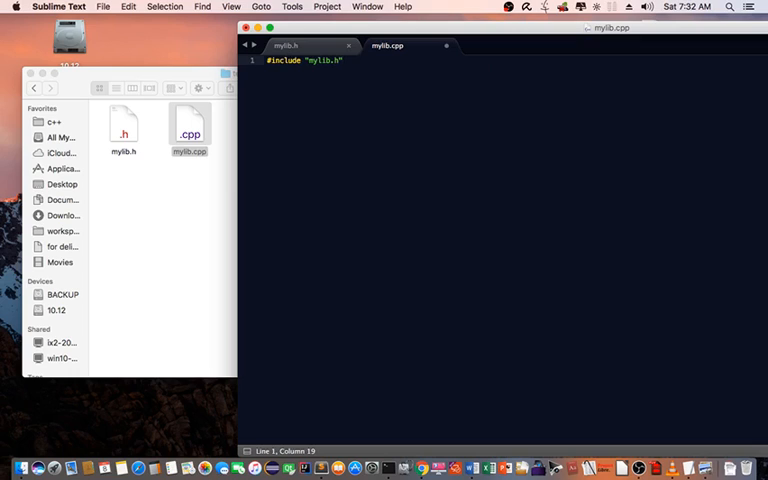
key("enter")
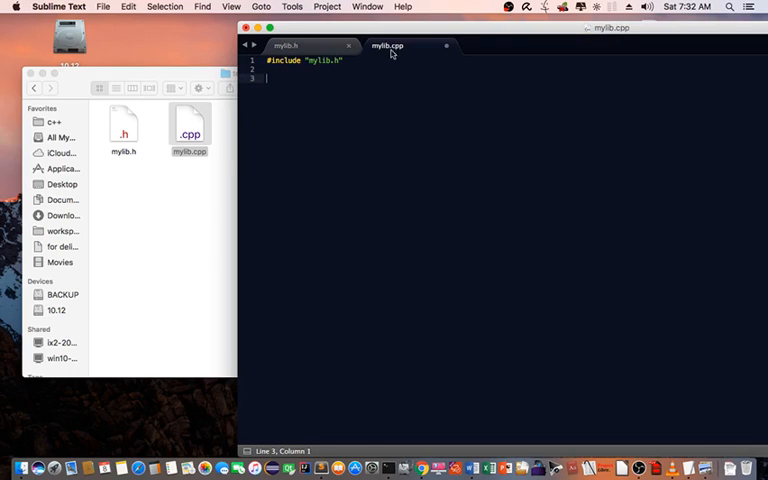
mouse_move(332, 108)
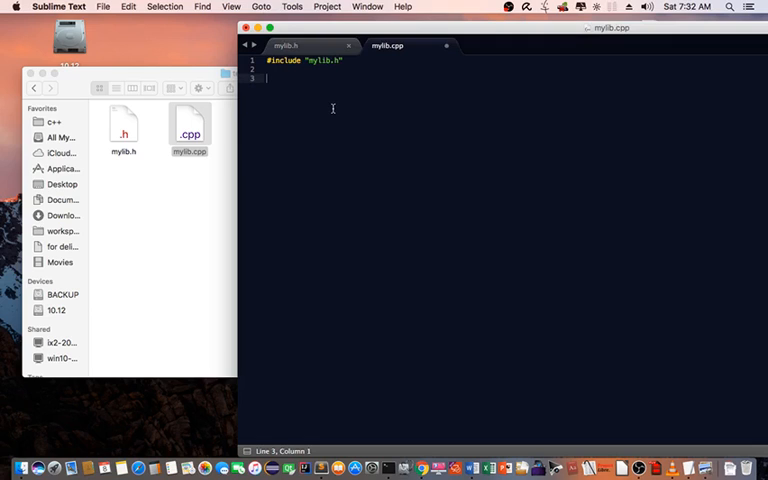
type("void say")
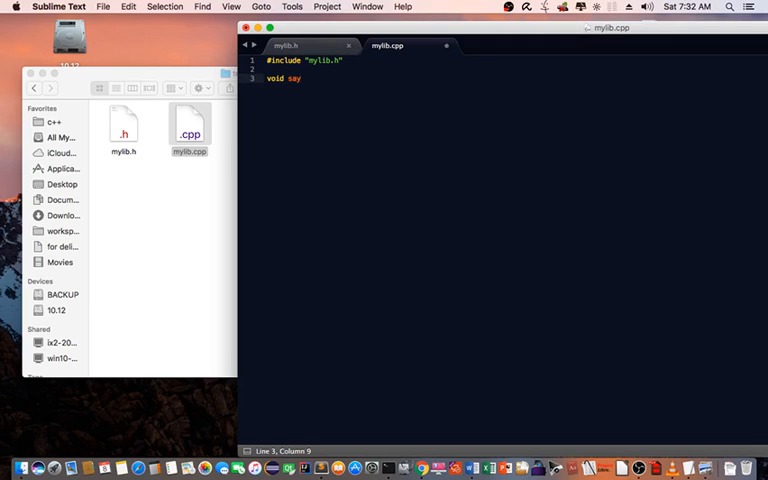
type("( string )")
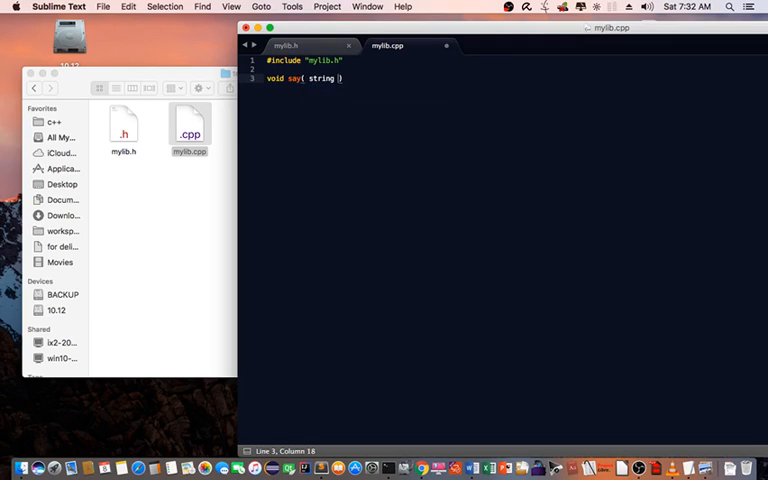
type("message")
type("{")
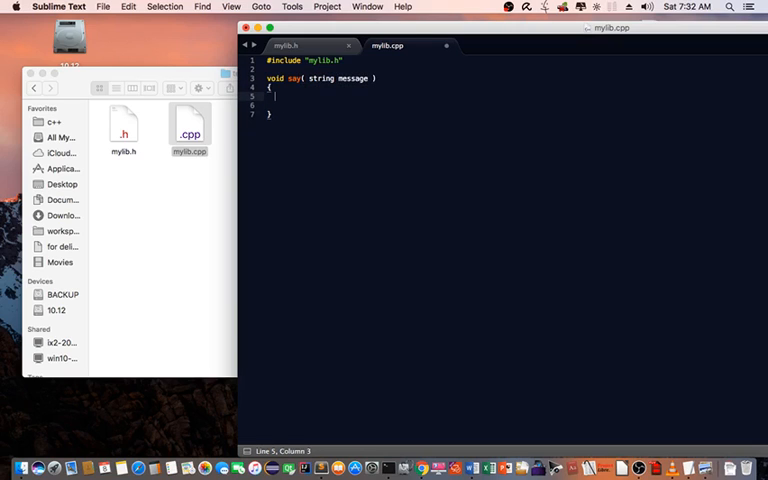
type("cout")
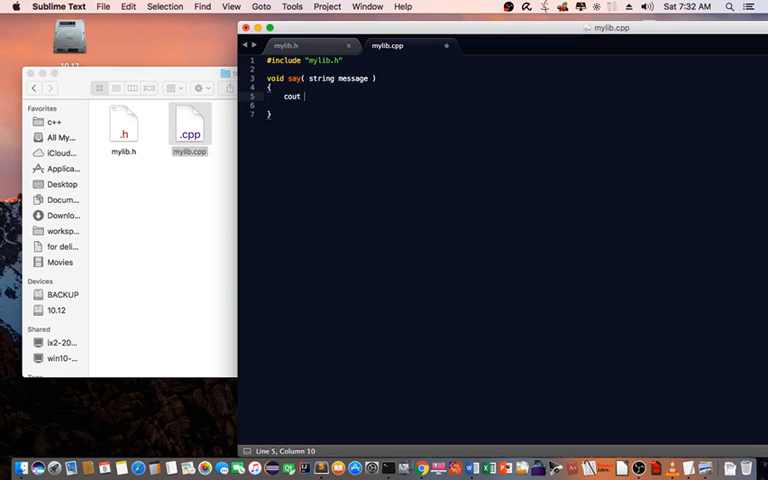
type("<< message")
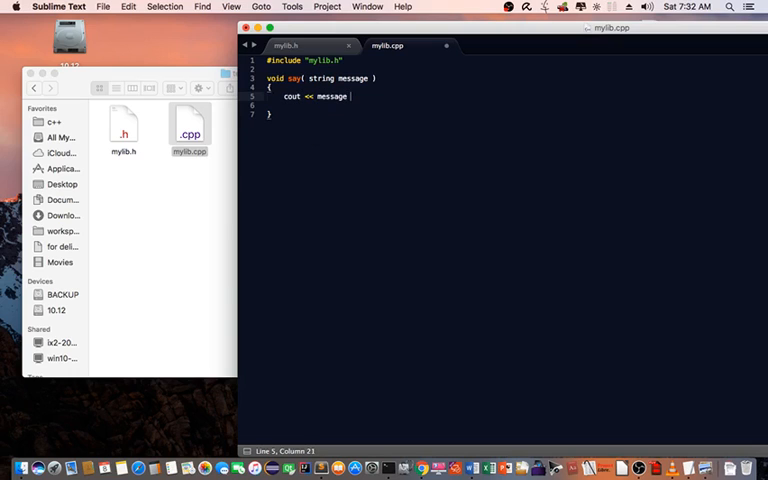
type("<< endl;")
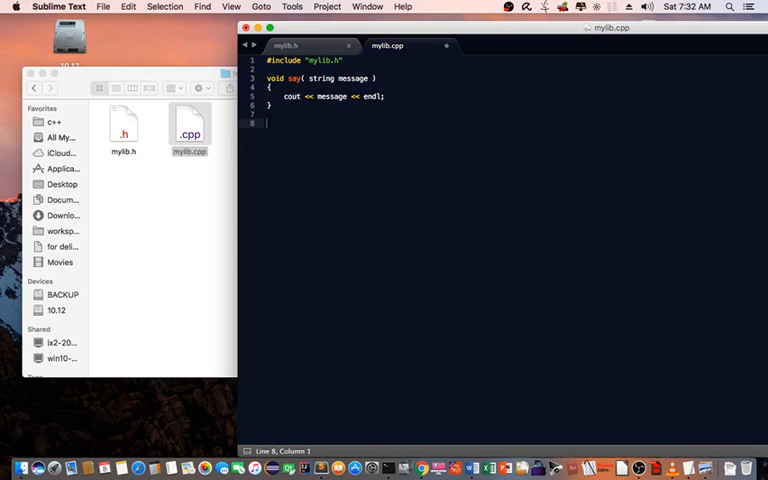
Step: Define say(vector<string> vec) looping over vec.size() to print each element on its own line
type("void say (")
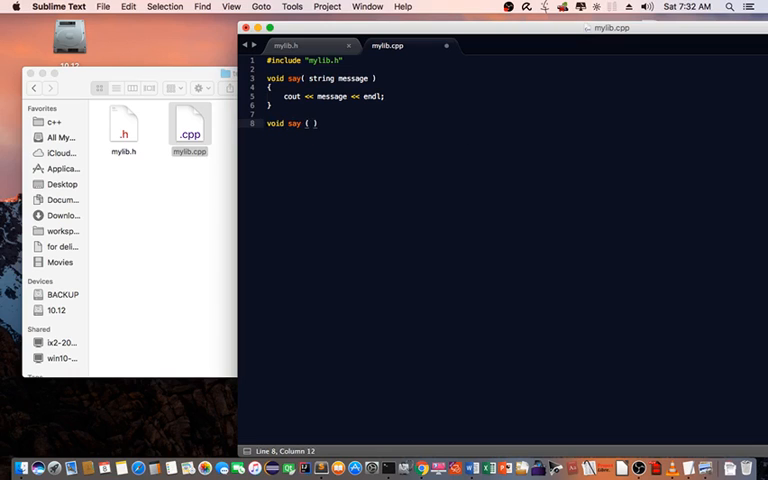
type("vector<")
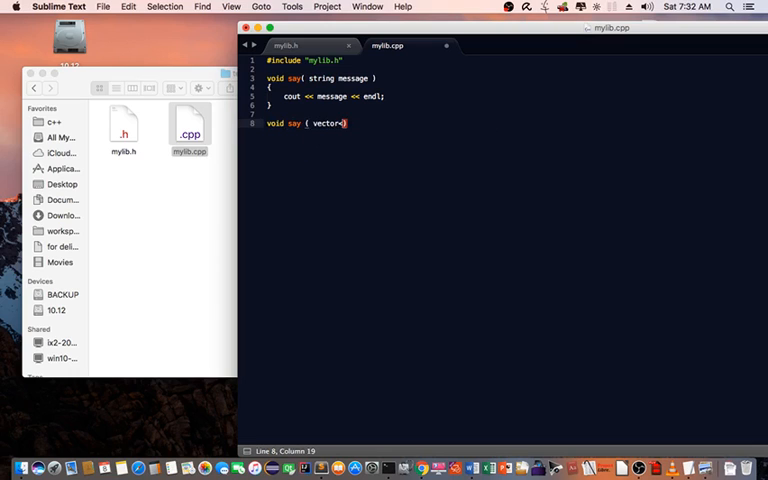
type("string> vec")
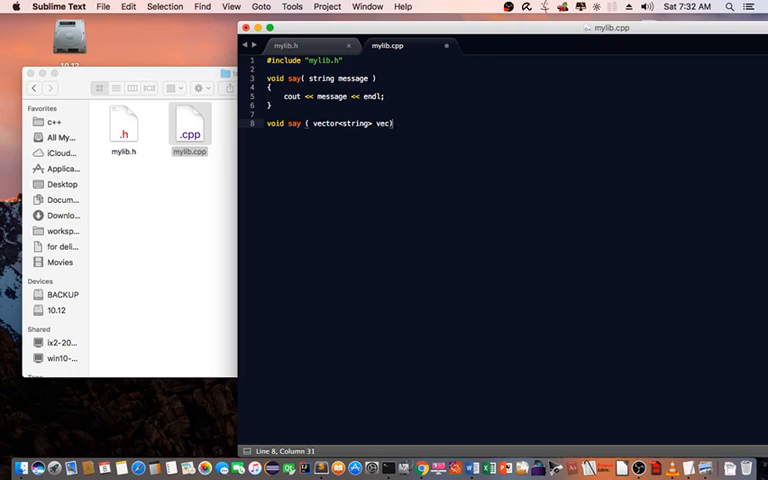
key("Return")
type("for(int c")
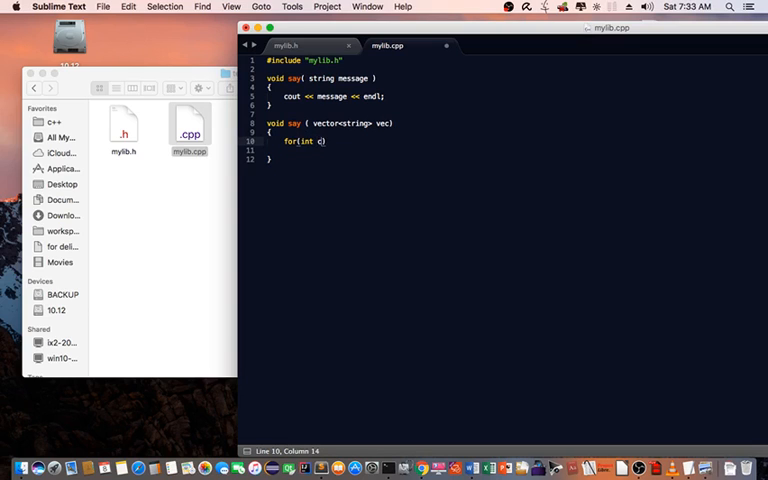
type("=0; c")
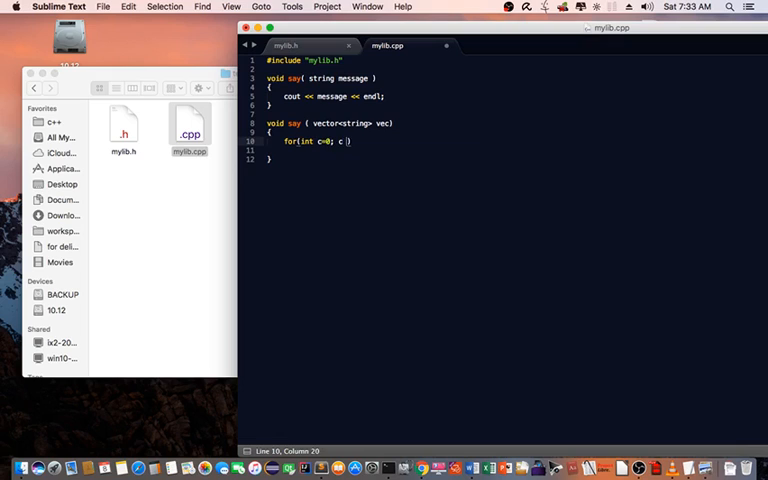
type("< vec.s")
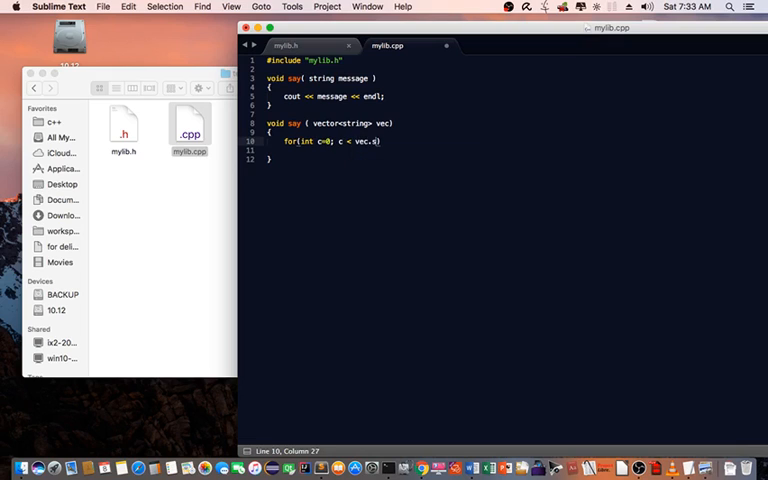
type(".size(); c++)")
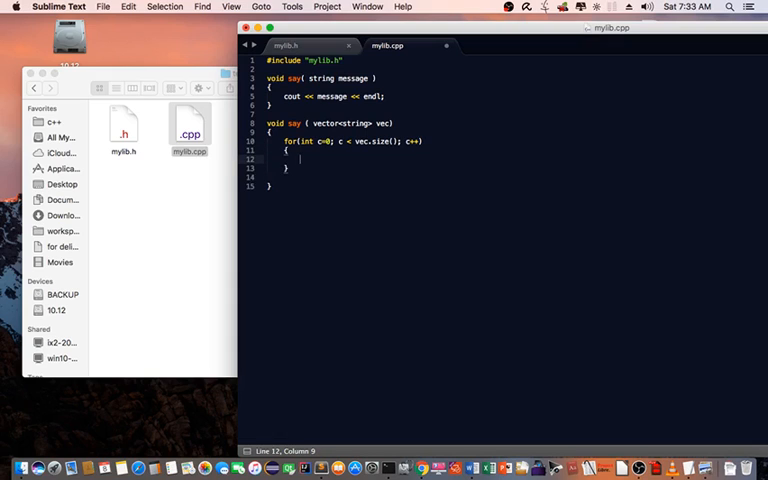
type("cout <<")
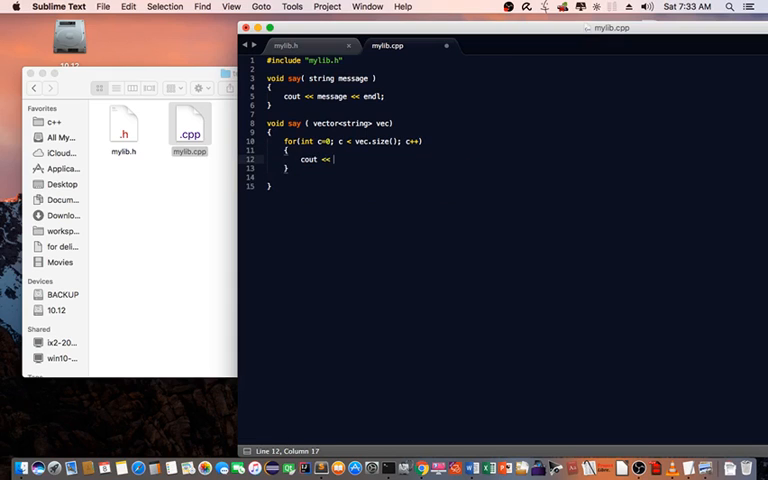
type("v")
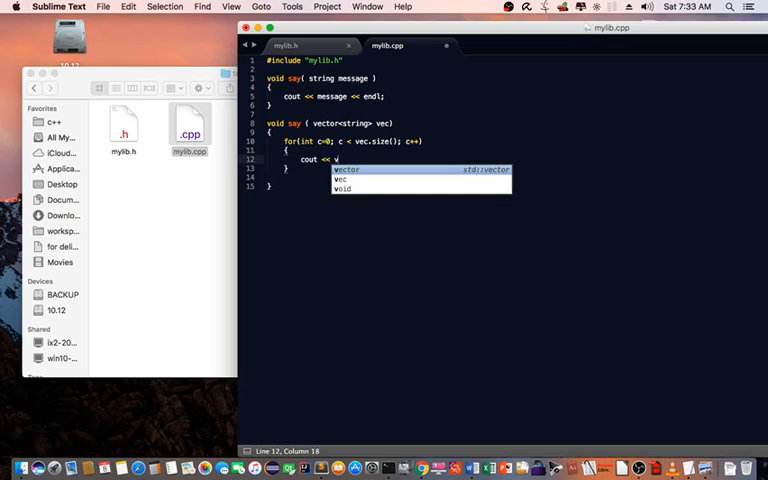
type("ec[c]")
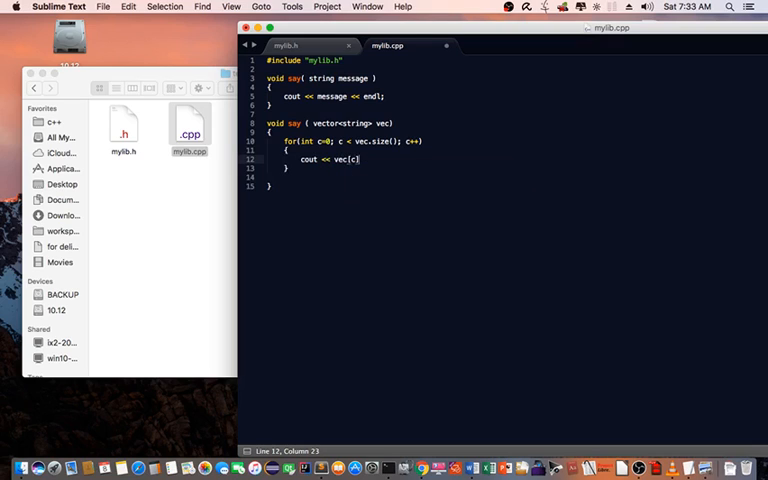
type("<< endl;")
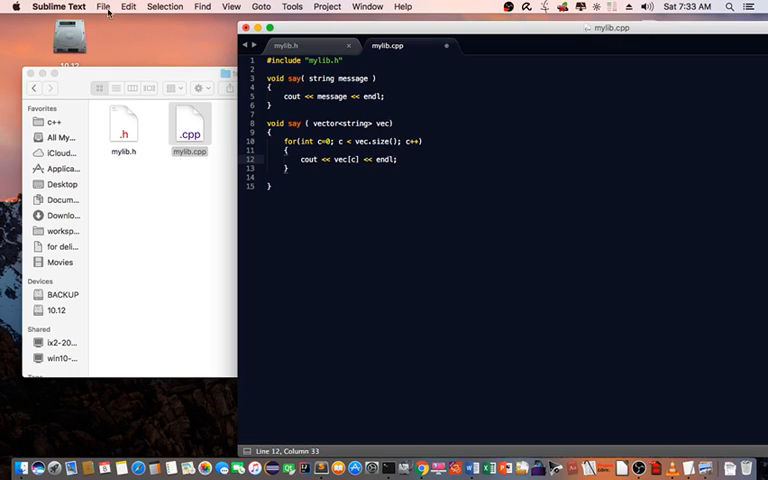
Step: Save the finished mylib.cpp via File > Save
left_click(104, 8)
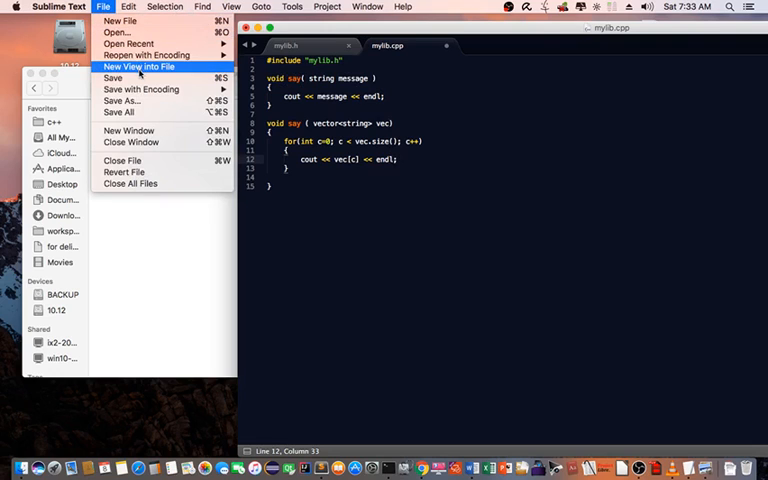
left_click(112, 78)
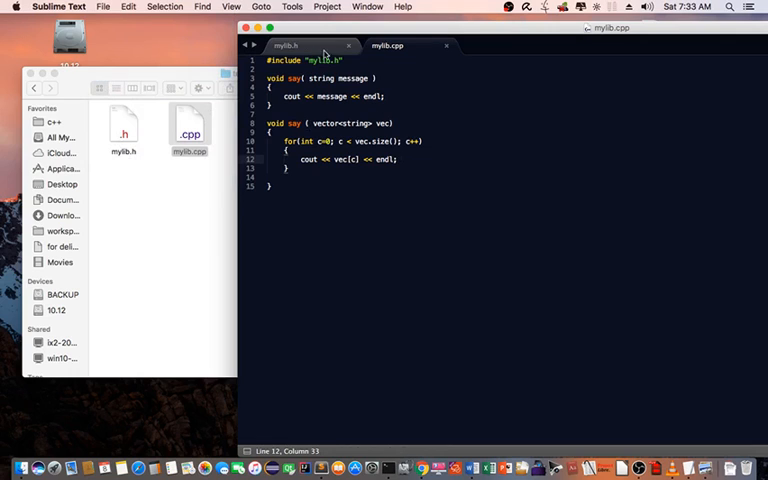
mouse_move(402, 178)
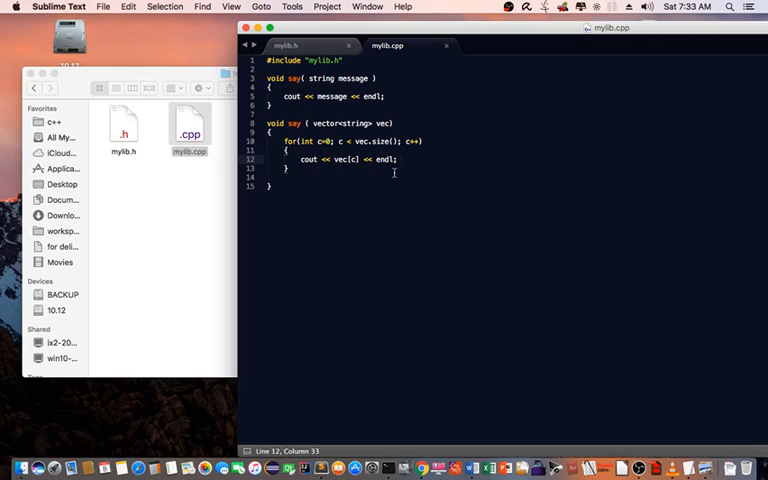
mouse_move(240, 206)
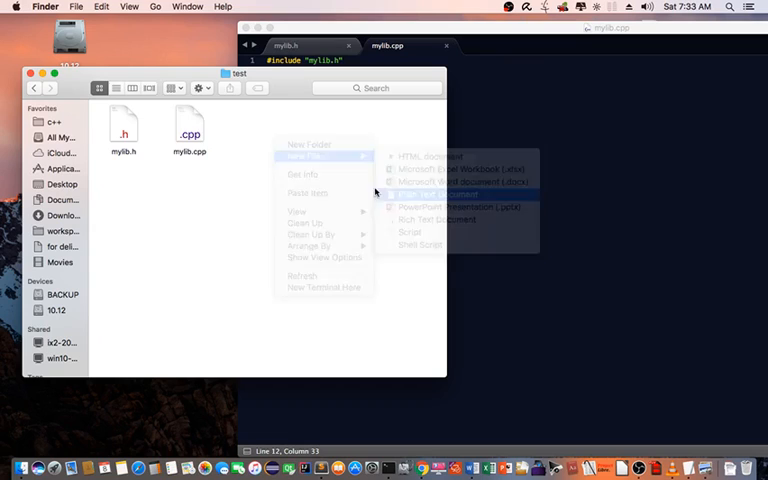
Step: Create a new plain text file compile_lib.sh in the test folder and open it for editing
left_click(444, 192)
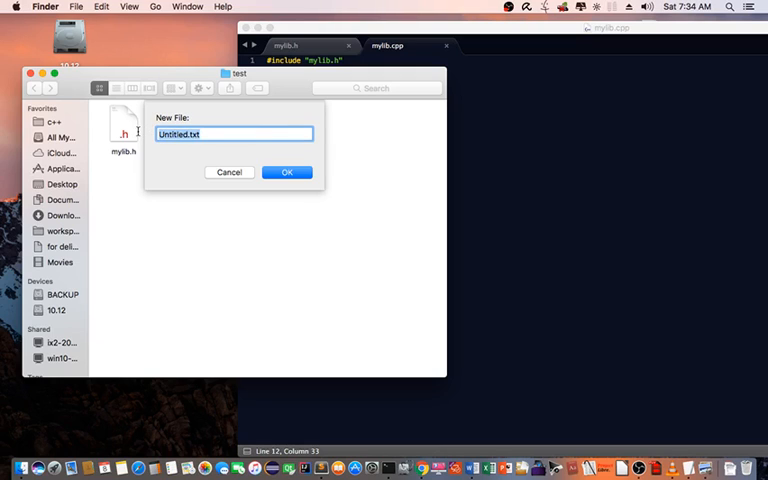
type("compile")
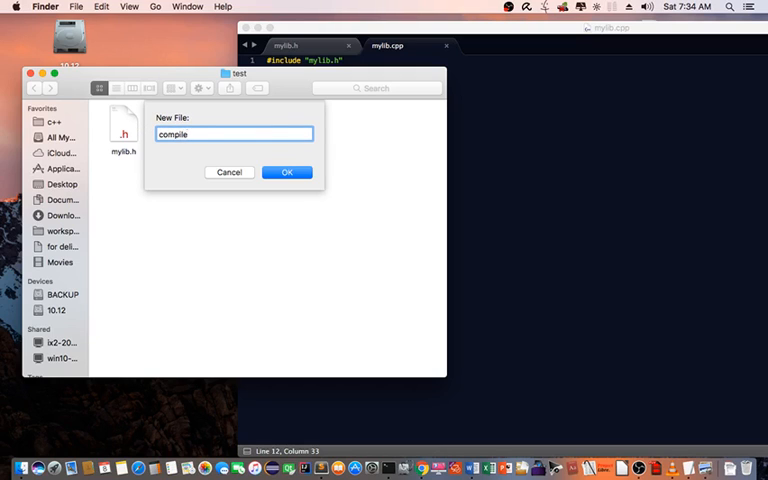
type("_lib.")
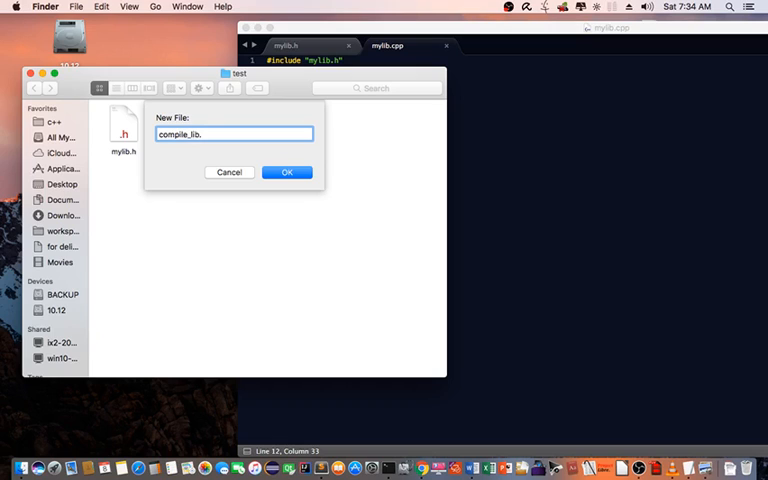
type("sh")
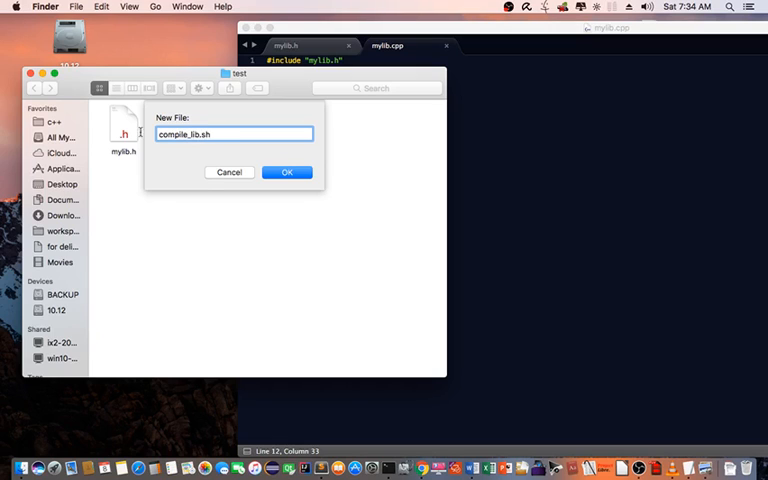
left_click(288, 172)
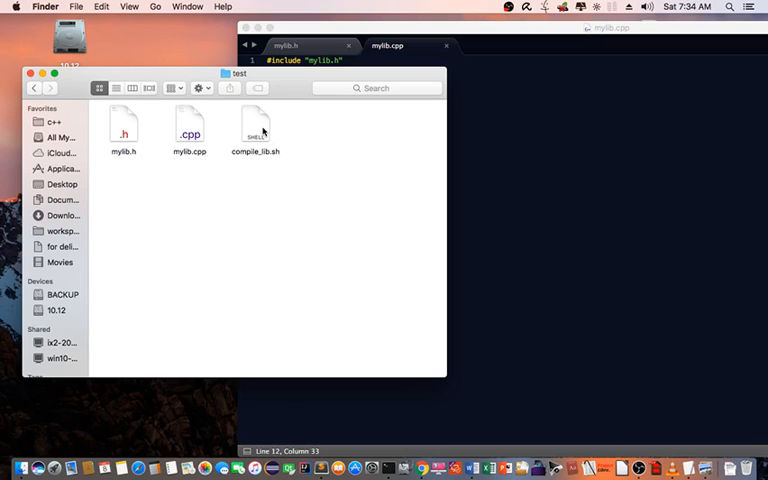
left_click(256, 128)
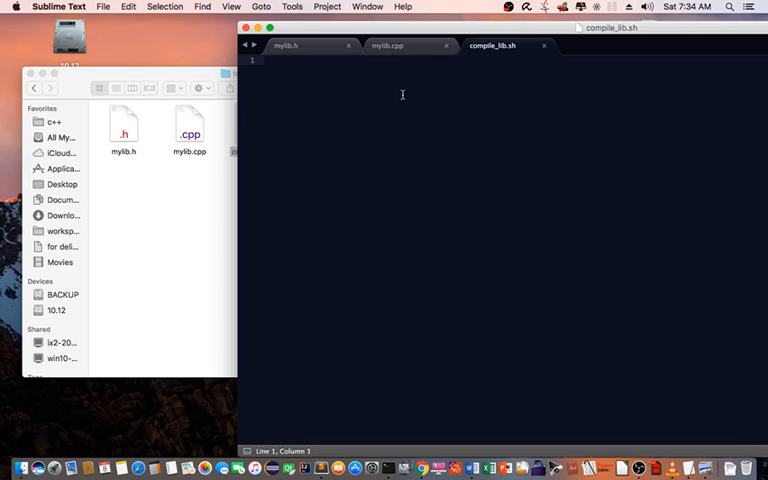
Step: Write #!/bin/bash and g++ --verbose -dynamiclib -o libmylib.dylib mylib.cpp, then switch to Terminal
type("#!/bin")
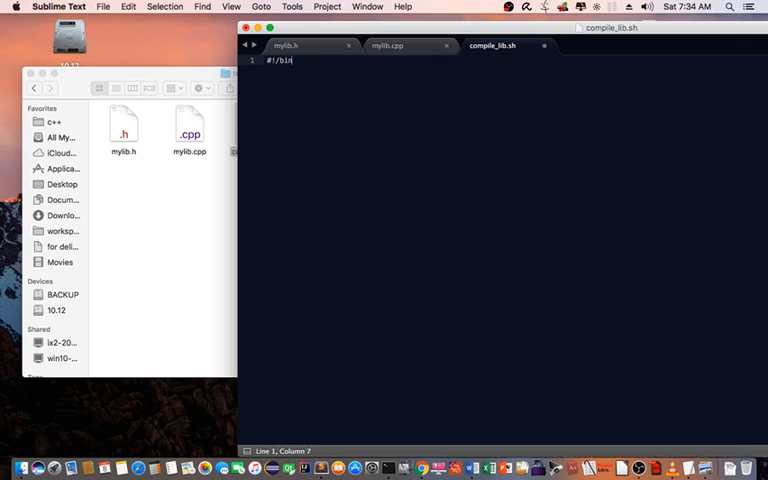
type("/bash")
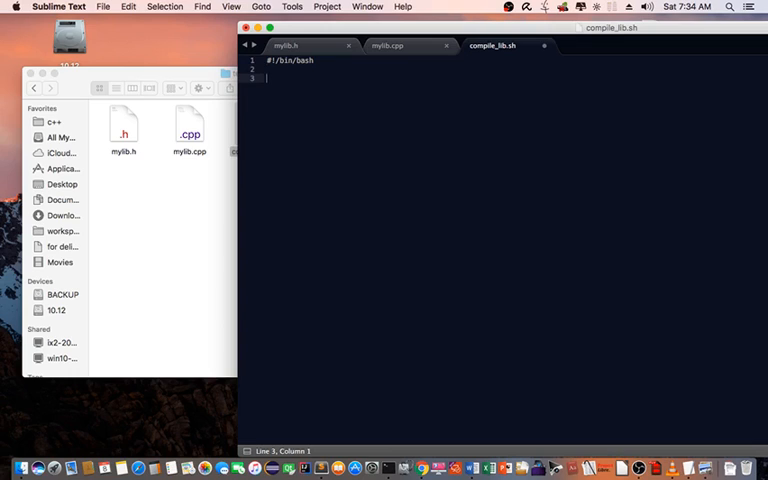
type("g++")
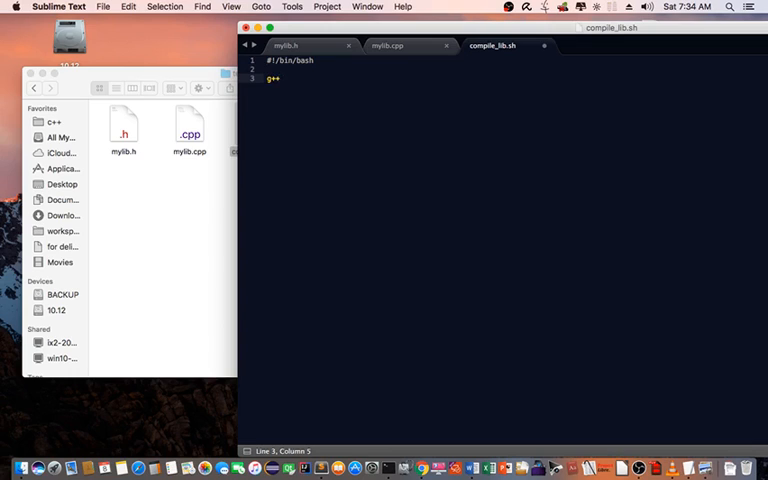
type("--")
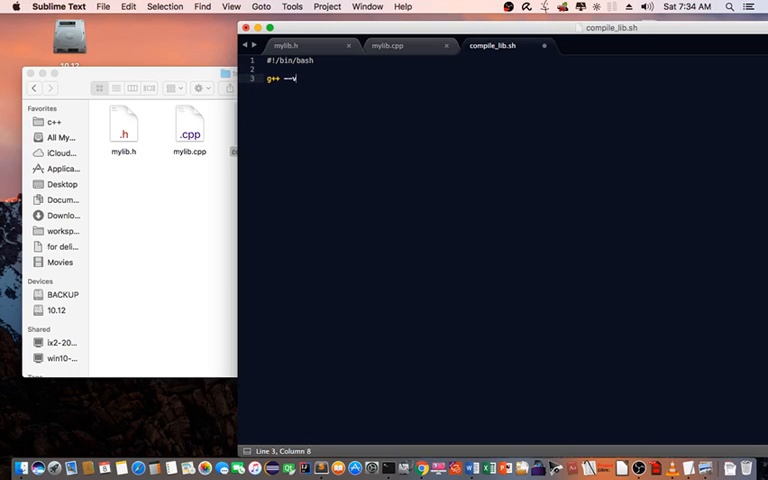
type("verbose")
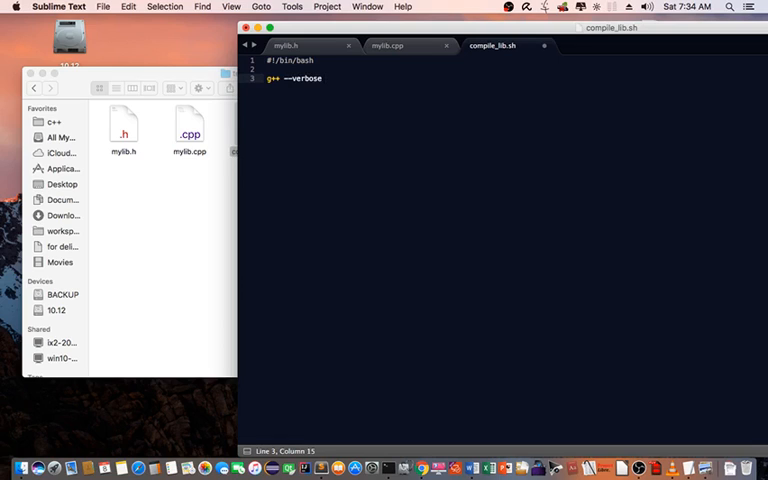
type("-")
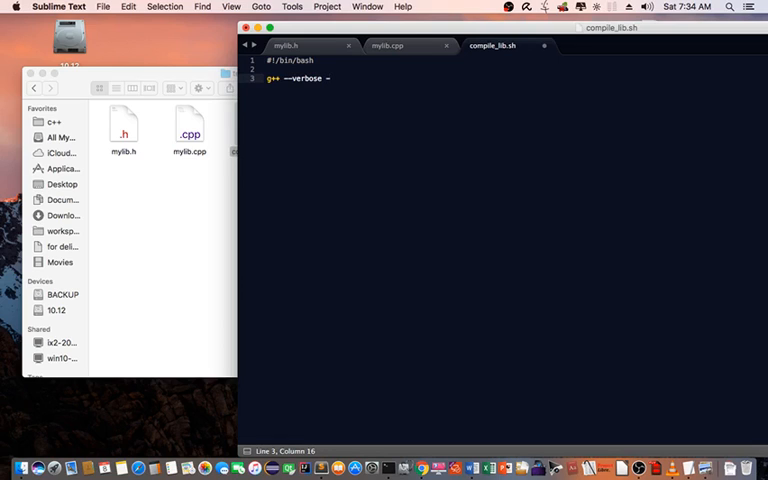
type("dynam")
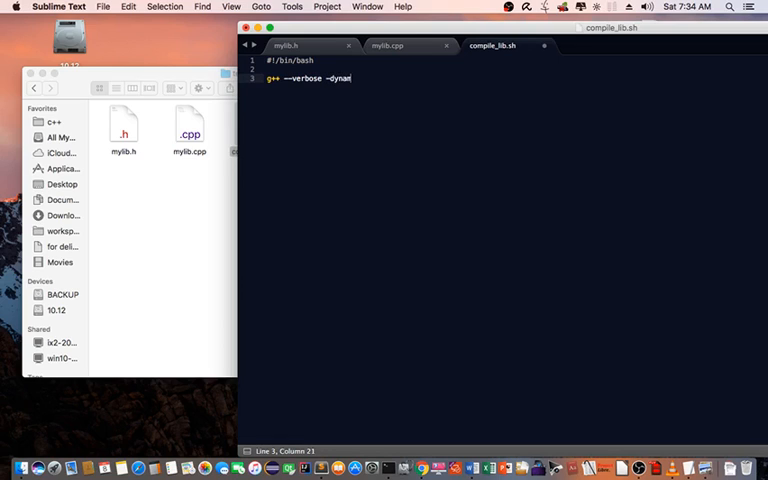
type("iclib -o")
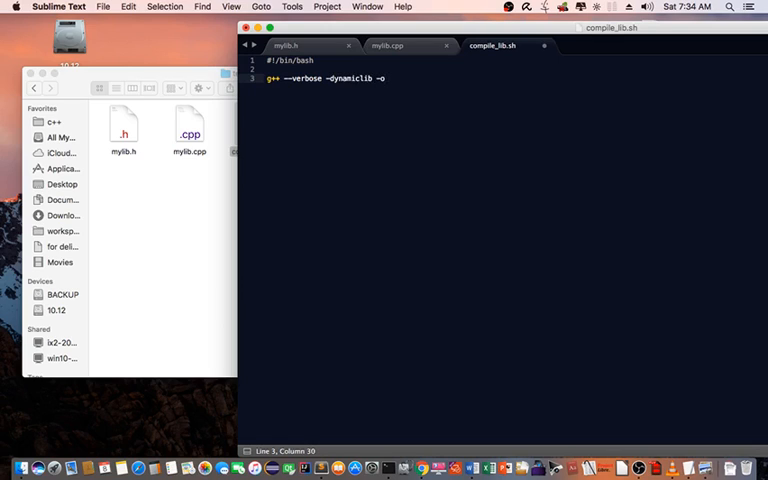
type("libm")
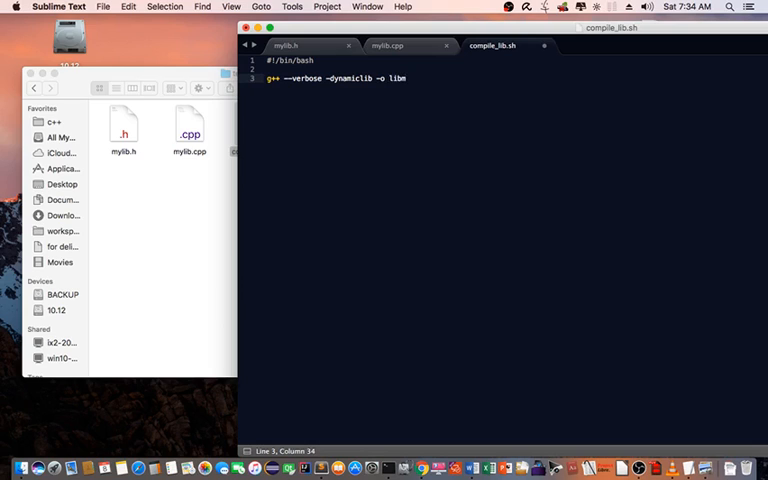
type("ylib.")
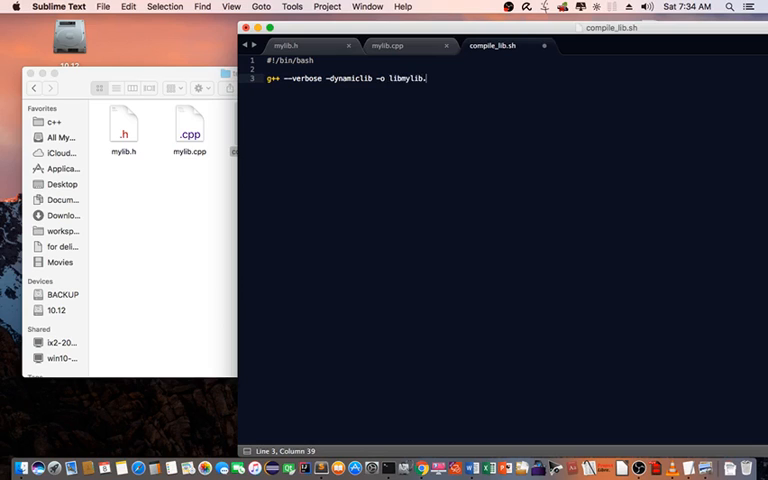
type("dylib")
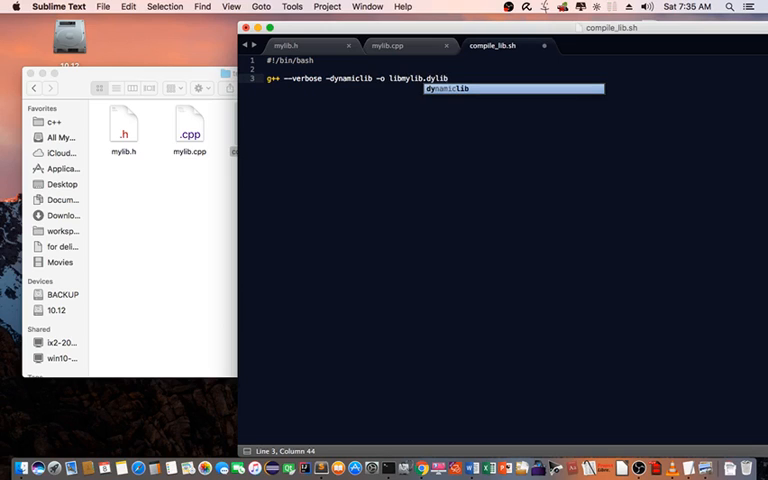
type("mylib")
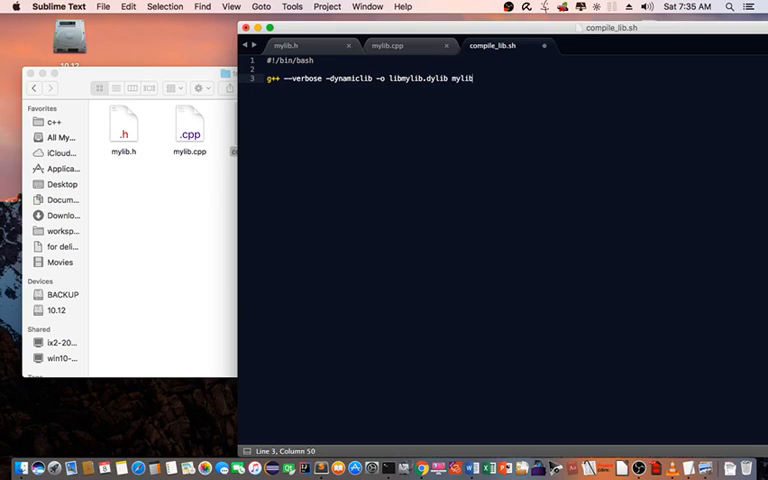
type(".cpp")
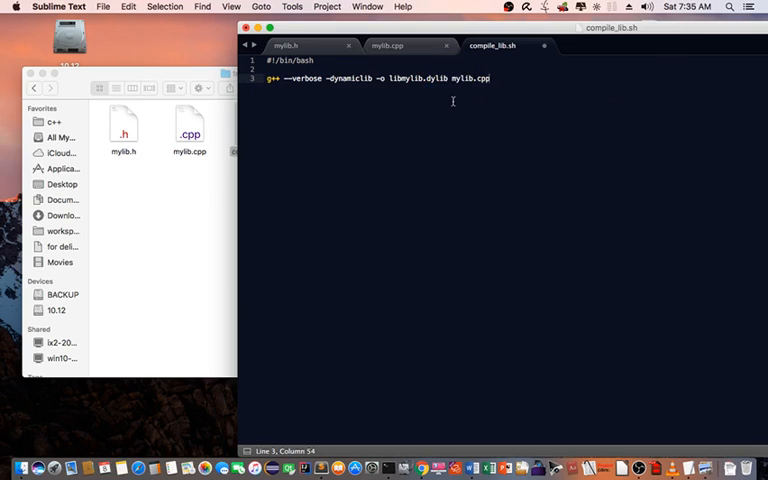
mouse_move(312, 62)
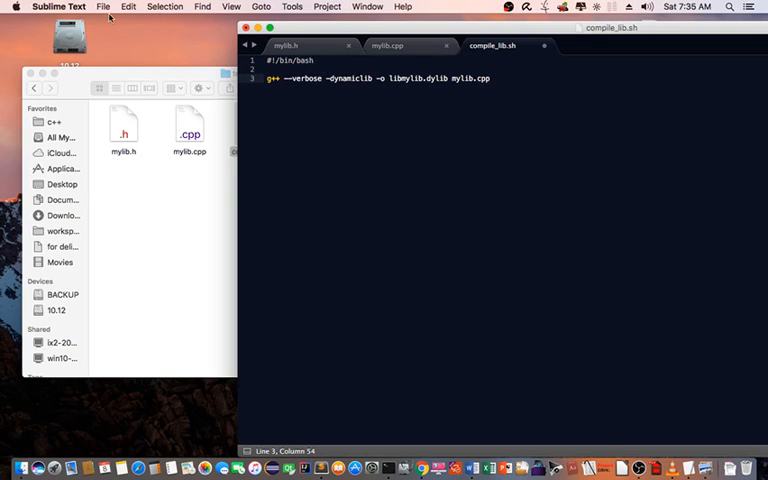
left_click(102, 6)
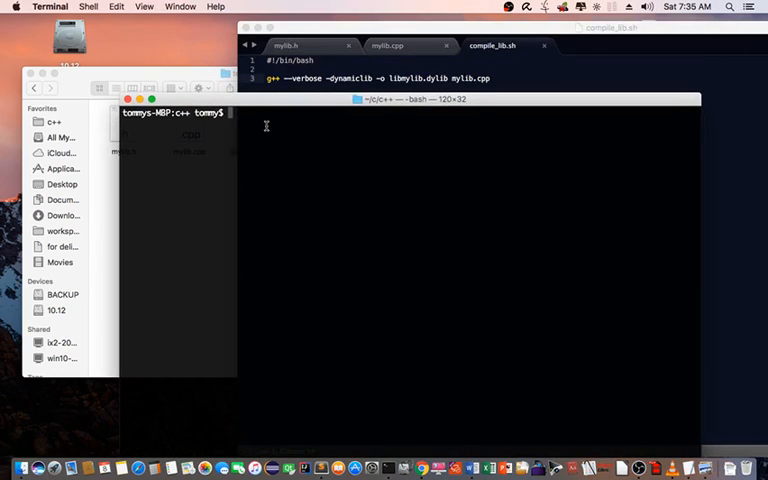
Step: Run ls -ltr, chmod +x compile_lib.sh, ./compile_lib.sh and ls -l to see libmylib.dylib built
type("ls -ltr")
type("cd test")
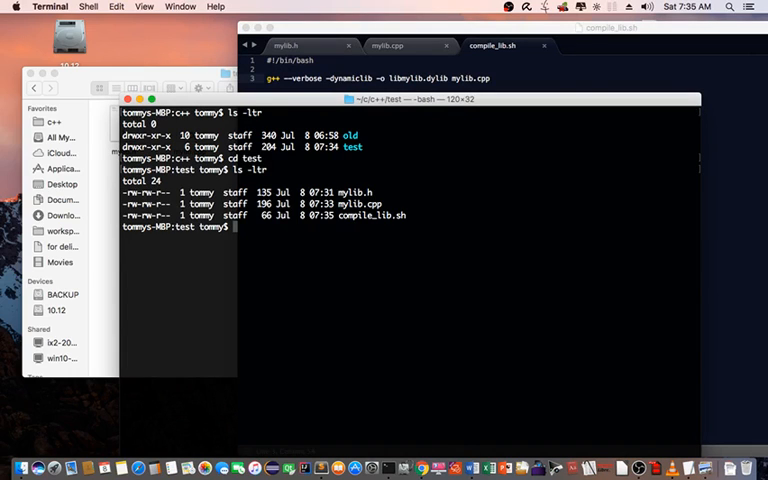
type("chmod")
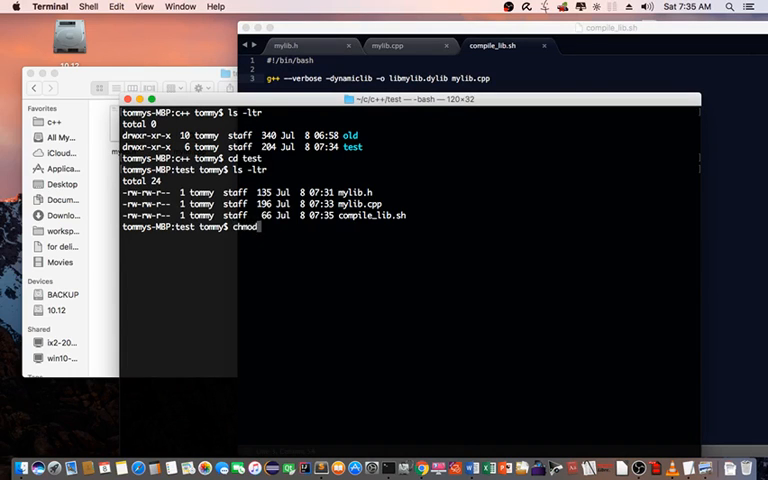
type("+x")
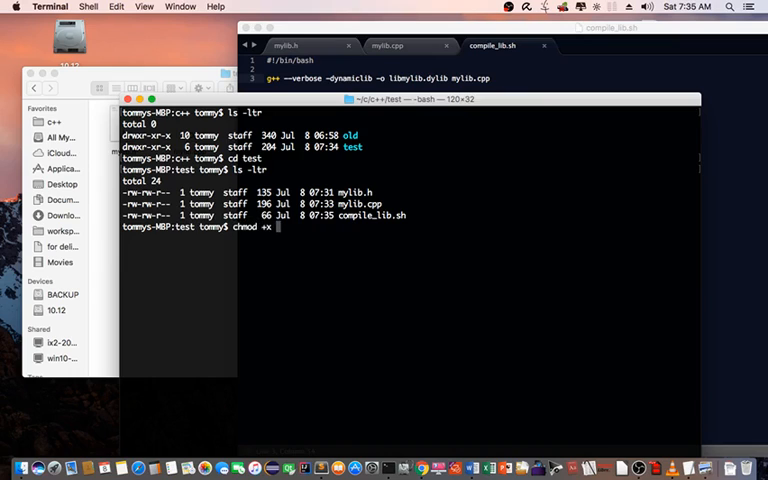
type("compile_lib.sh")
type("./")
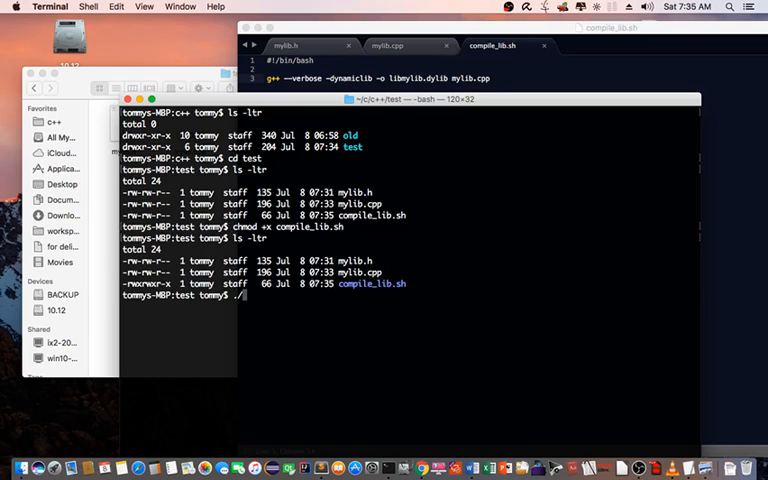
type("compile_lib.sh")
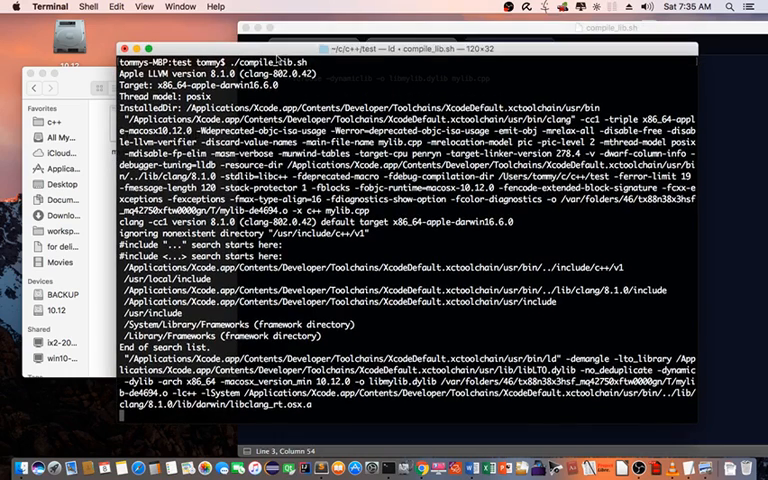
type("ls -l")
type("testmylib.txt")
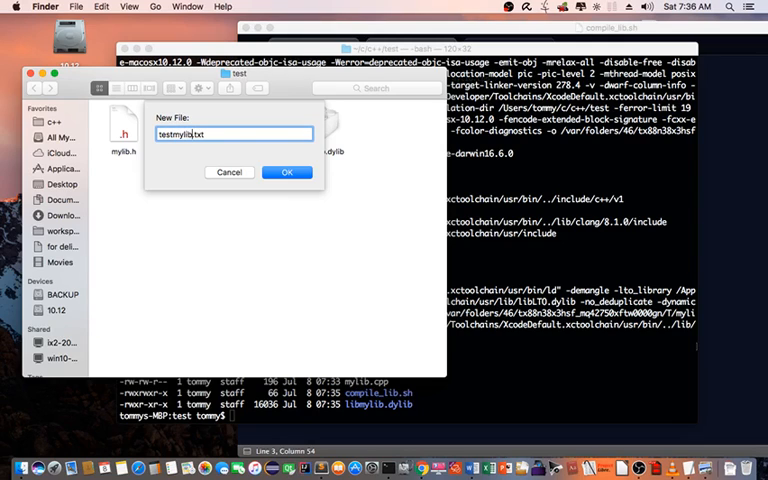
Step: Create testmylib.cpp and begin it with #include "mylib.h"
key("BackSpace")
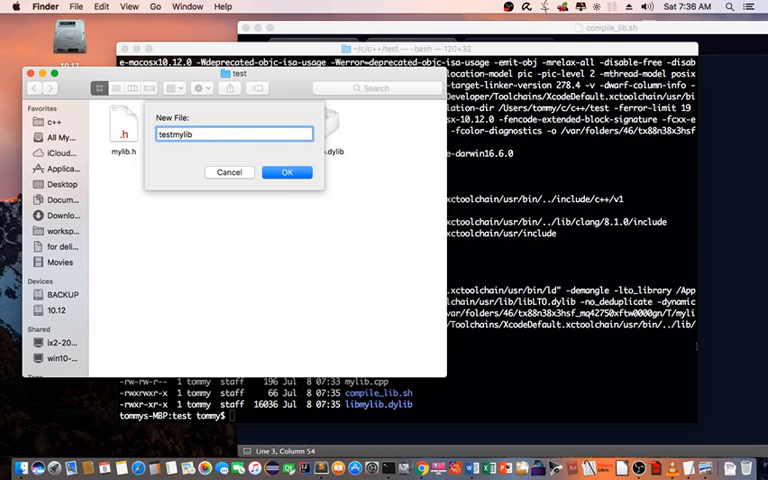
type(".cpp")
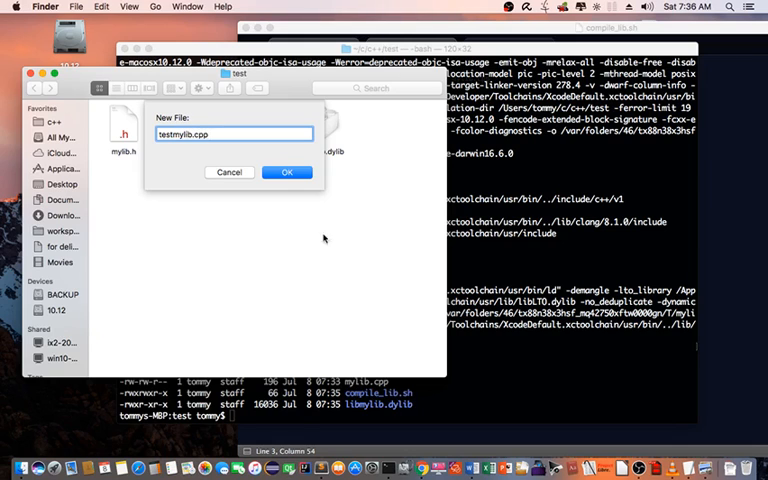
left_click(288, 172)
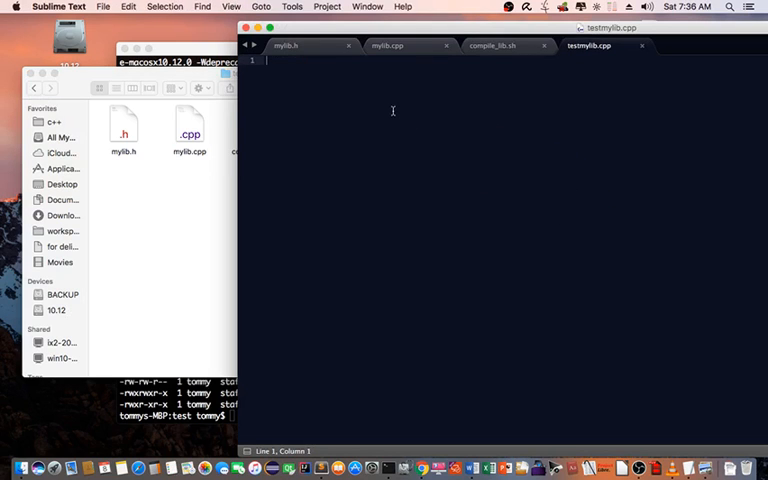
type("#inlcu")
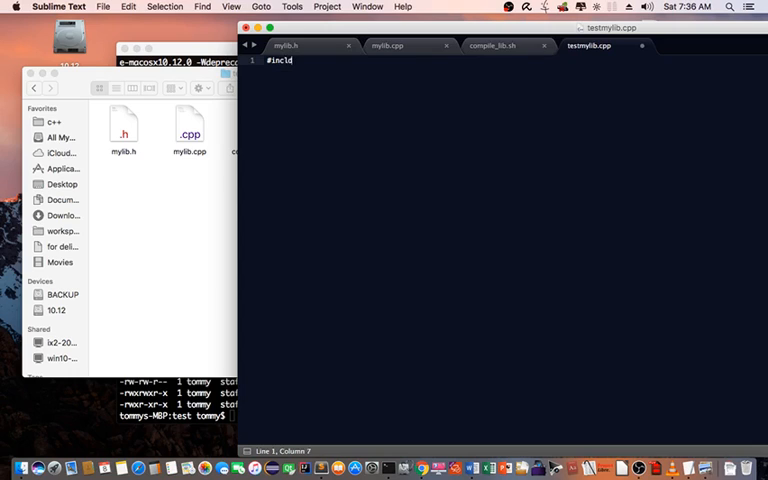
type("ude")
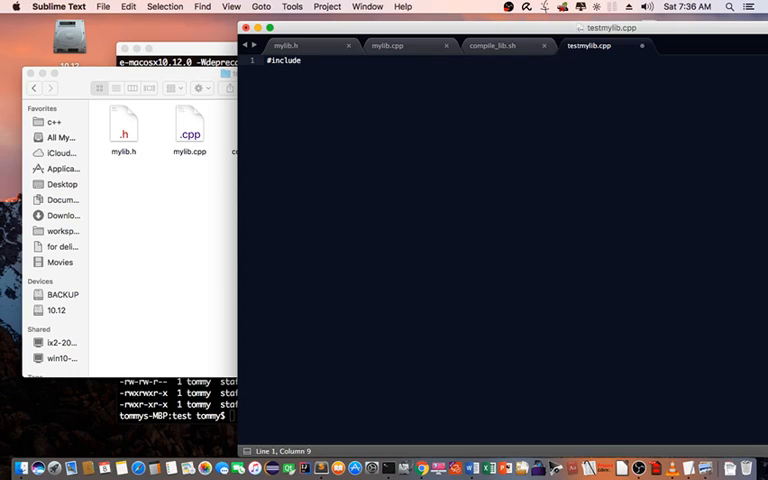
type("\"m\"")
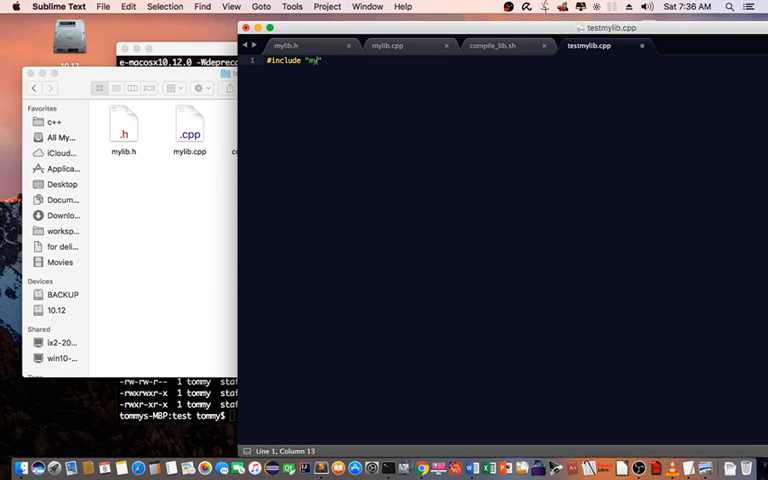
type("lib.h")
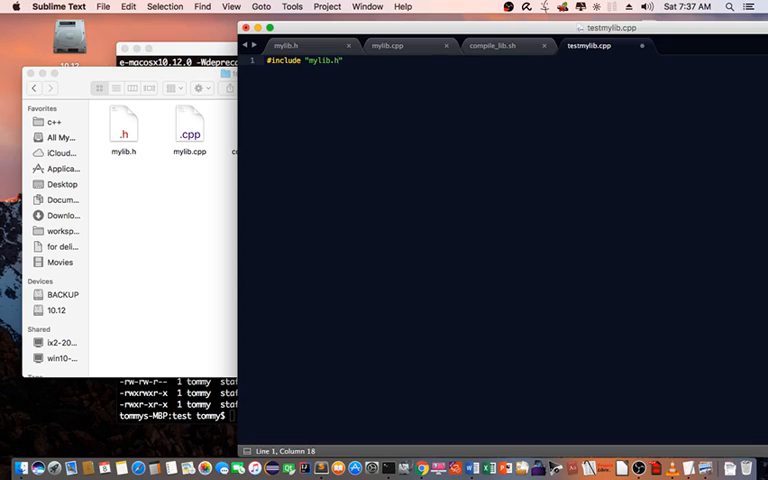
key("Return")
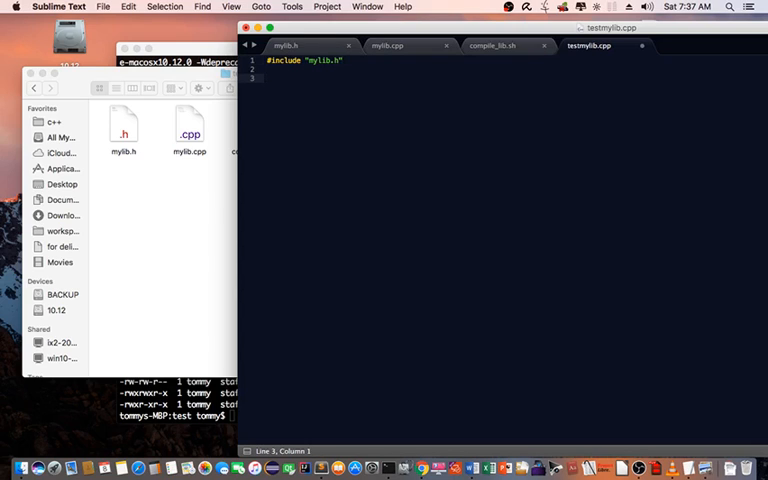
Step: Add int main(void) calling say("hello world"); and save the test program
type("int main")
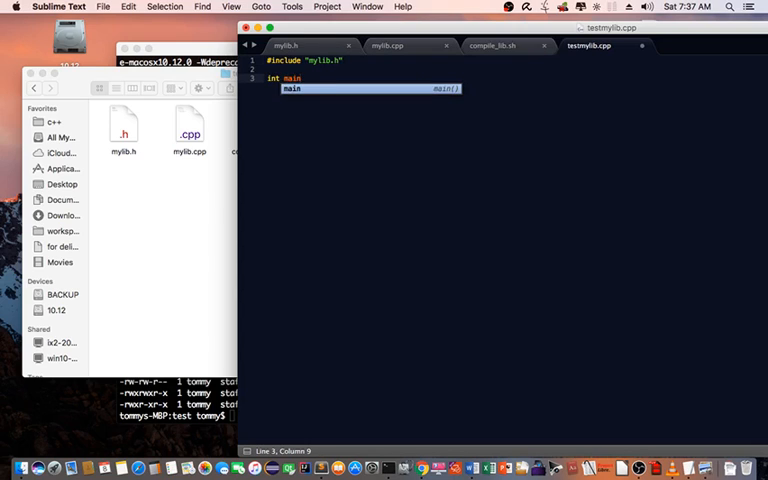
type("(void)")
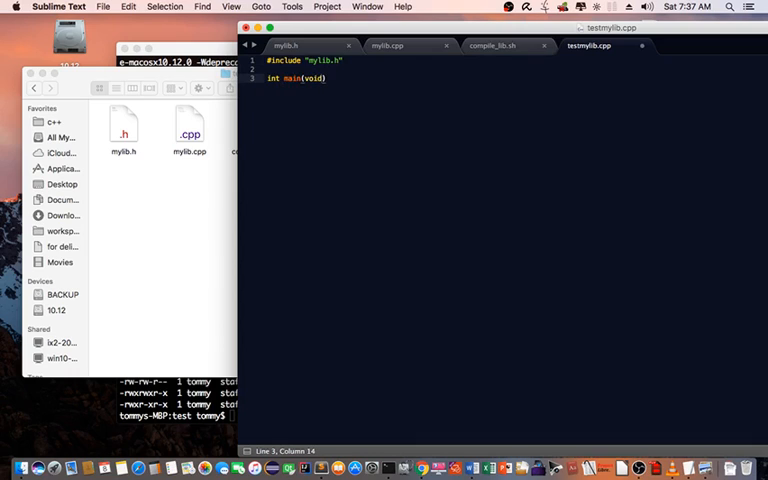
type("{}")
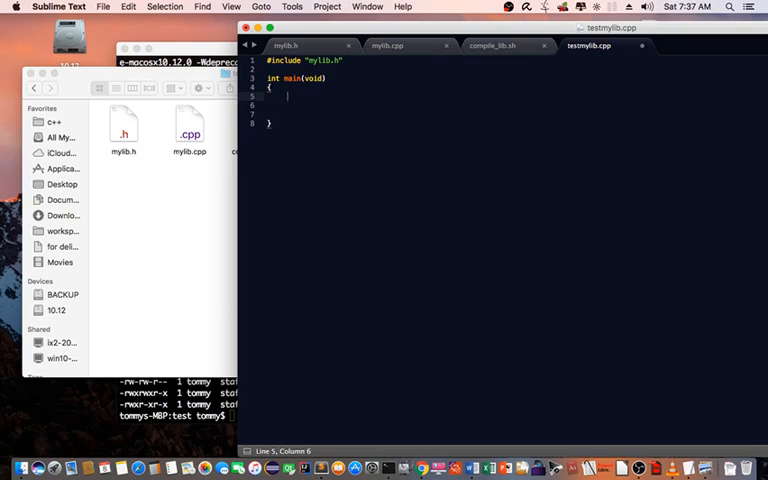
type("say")
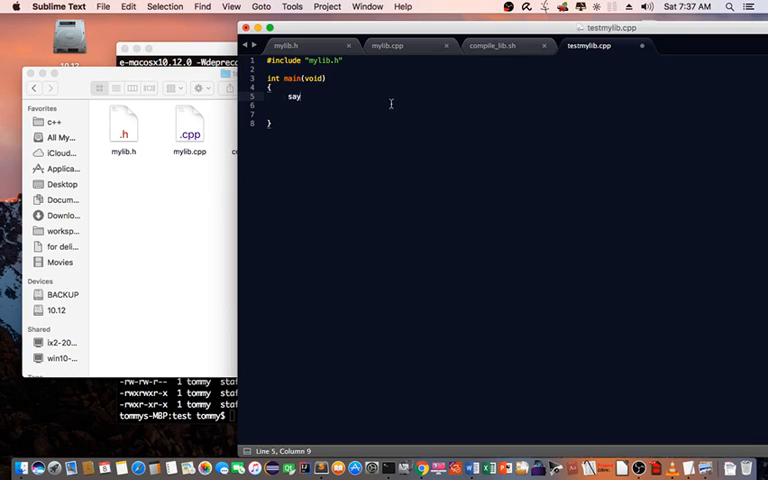
left_click(388, 44)
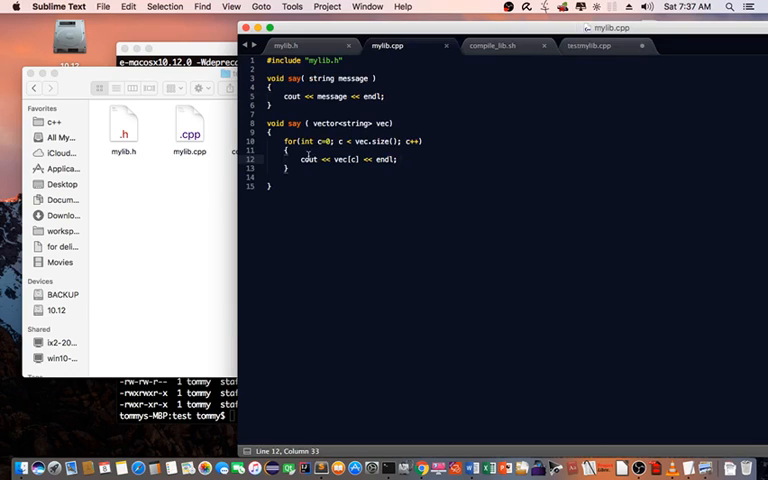
left_click(588, 44)
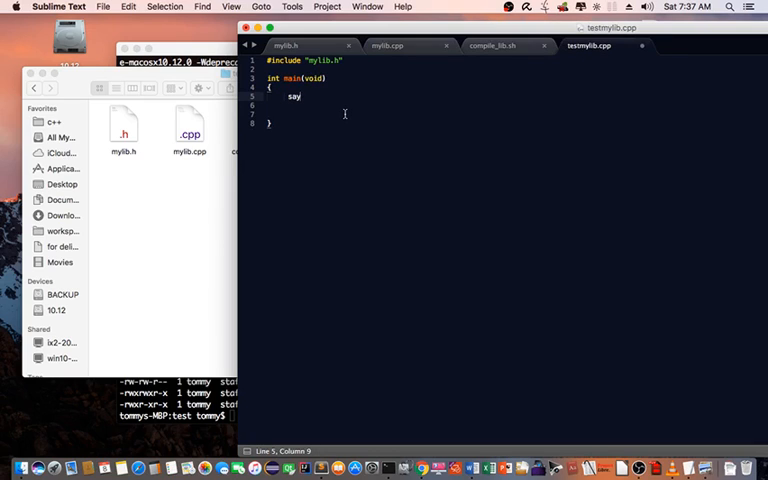
type("(\"hell\")")
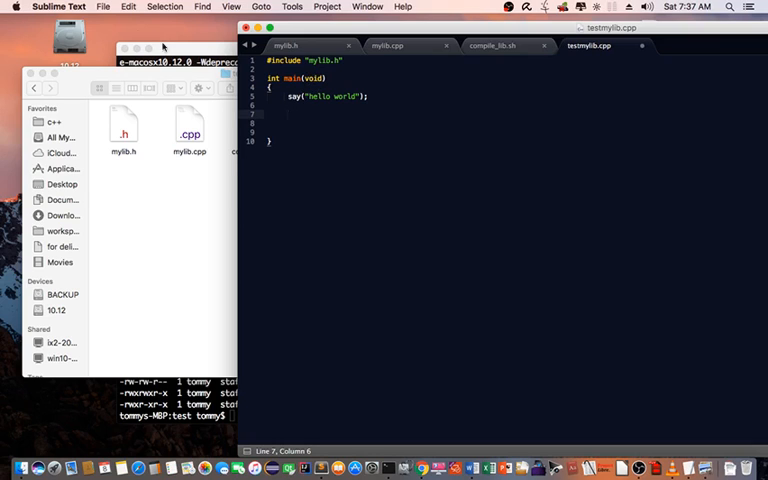
key("cmd+s")
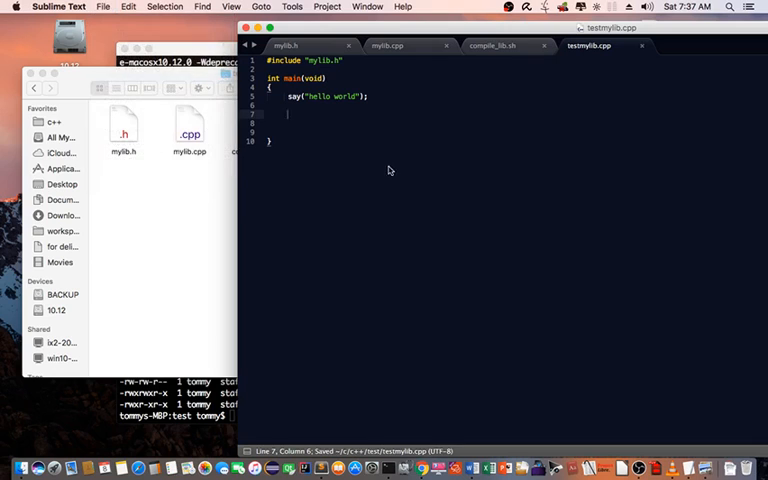
mouse_move(260, 172)
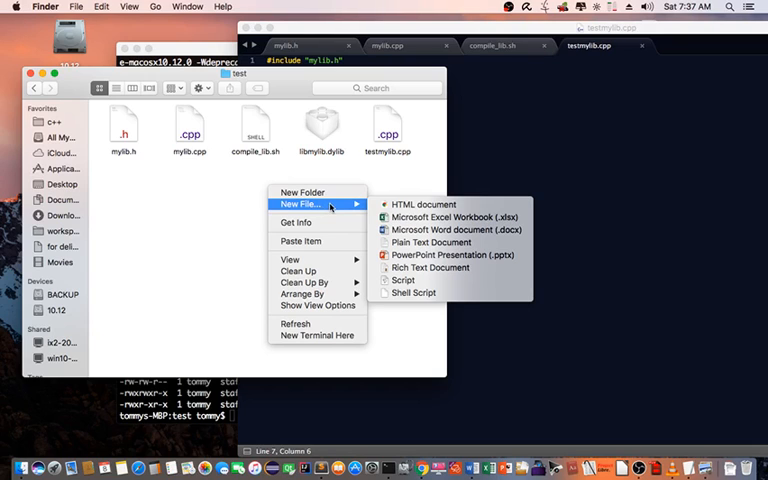
mouse_move(432, 242)
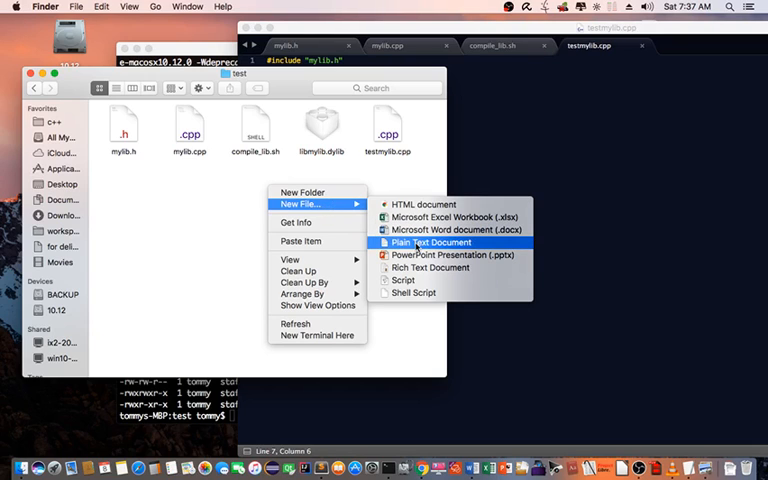
Step: Create compile_prog.sh in the folder and start it with a #!/bin/bash shebang
left_click(432, 242)
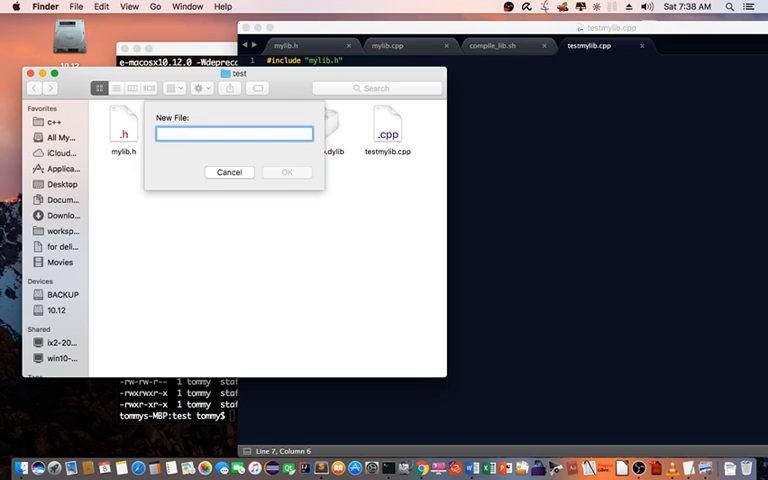
type("compile_prog.sh")
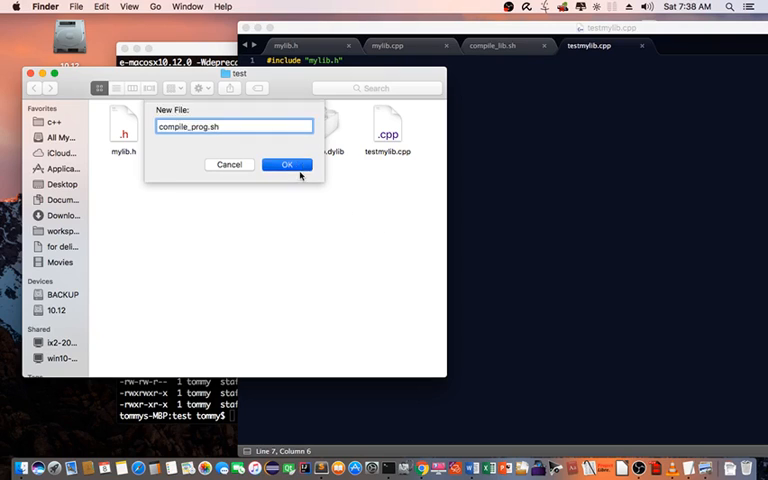
left_click(288, 164)
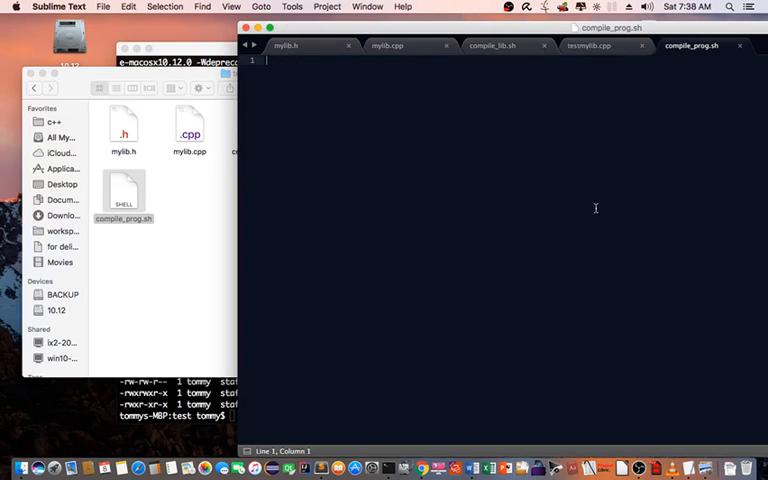
mouse_move(444, 148)
type("#")
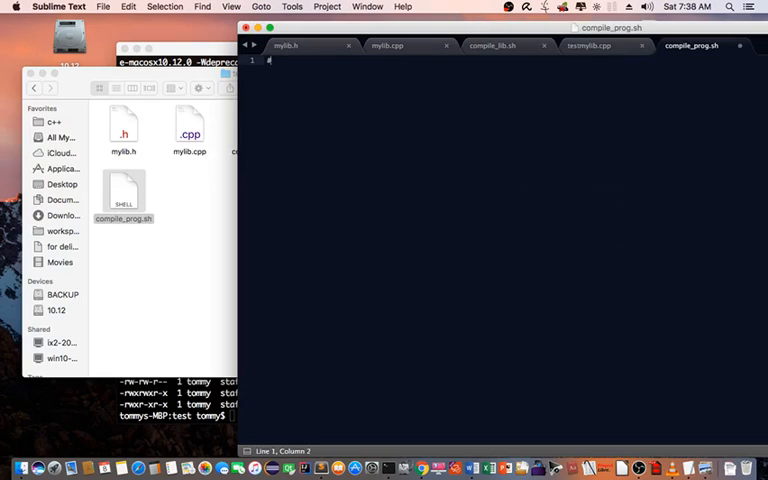
type("!/bin/bash")
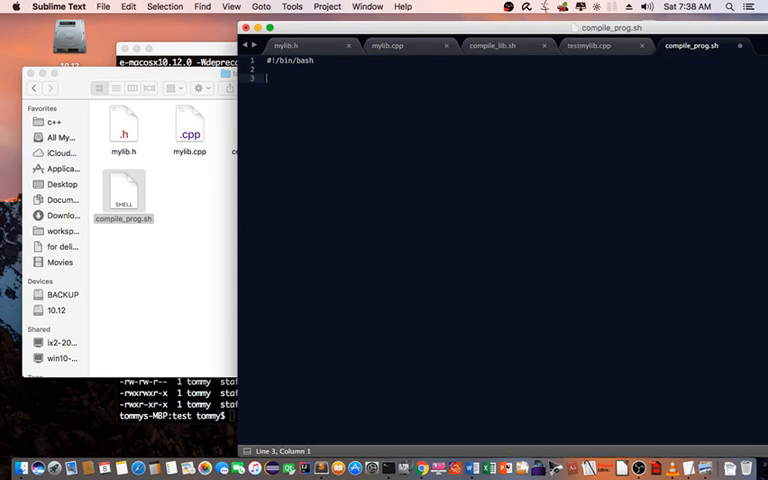
Step: Add g++ -std=c++0x testmylib.cpp -L./ -lmylib to link against mylib, then switch to Terminal
type("g++")
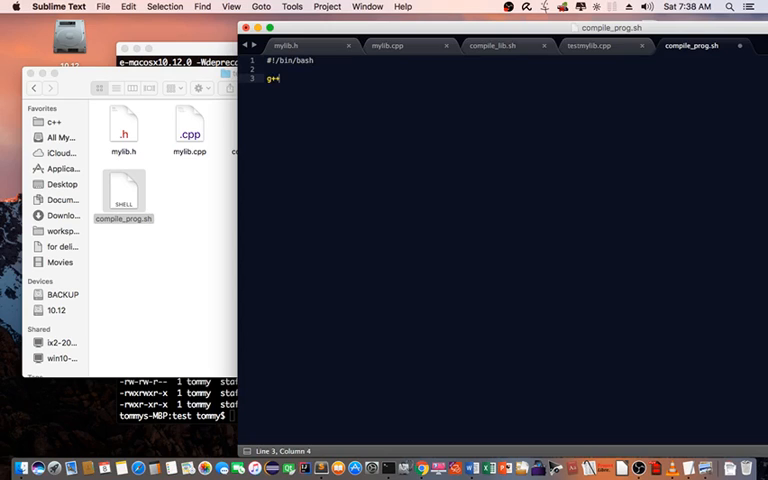
type("-std")
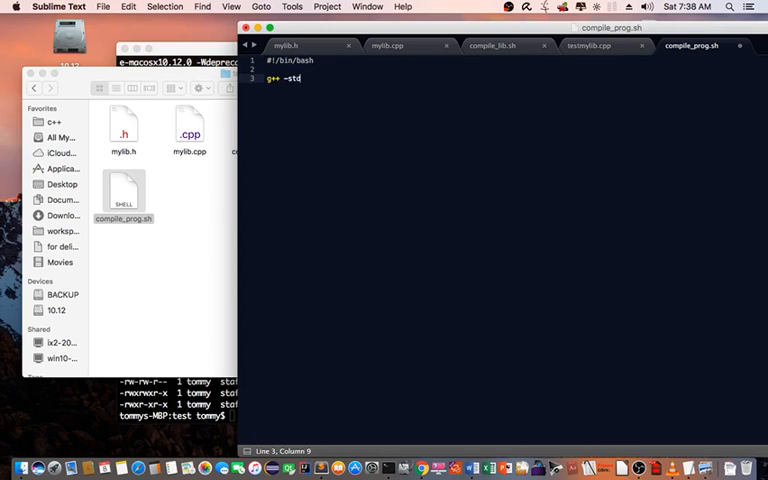
type("=c++")
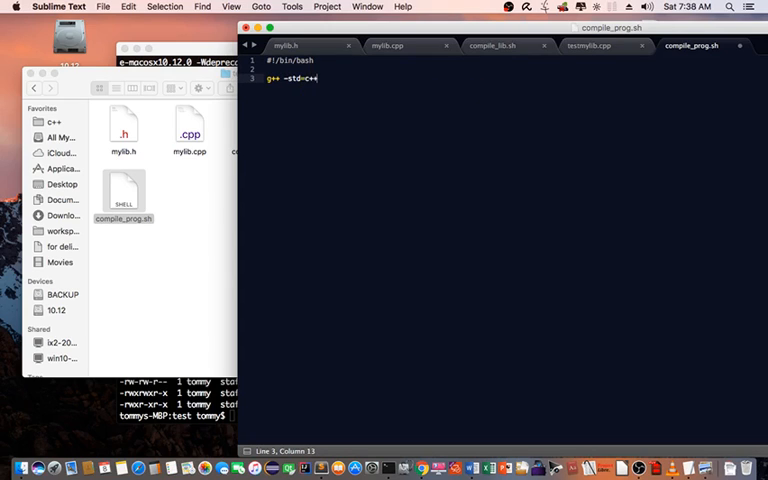
type("0x")
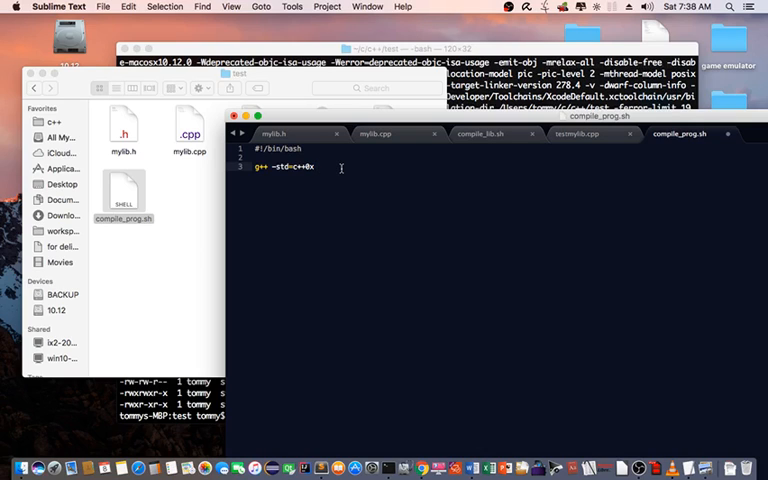
type("testmylib.cpp")
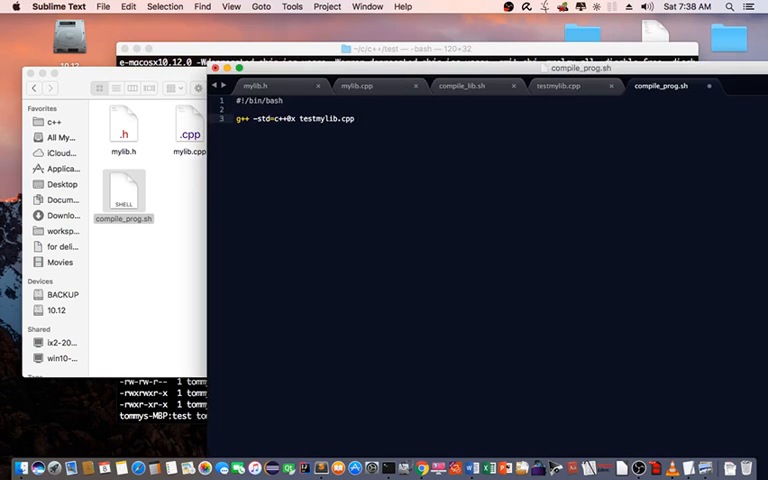
type("-L.")
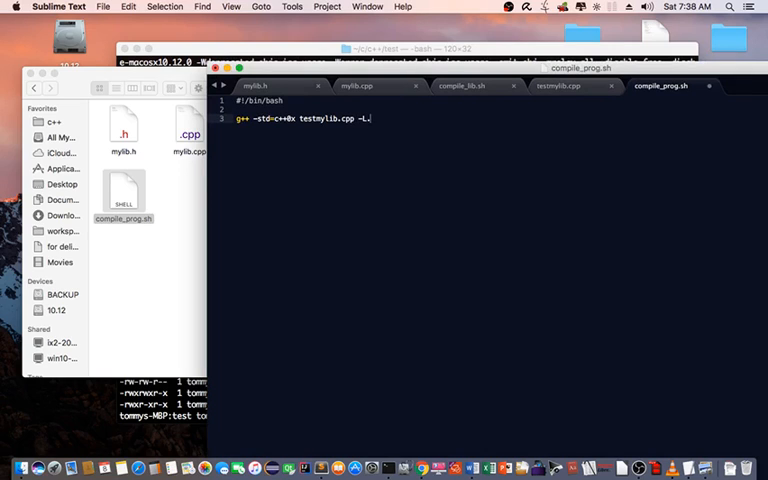
type("/ -")
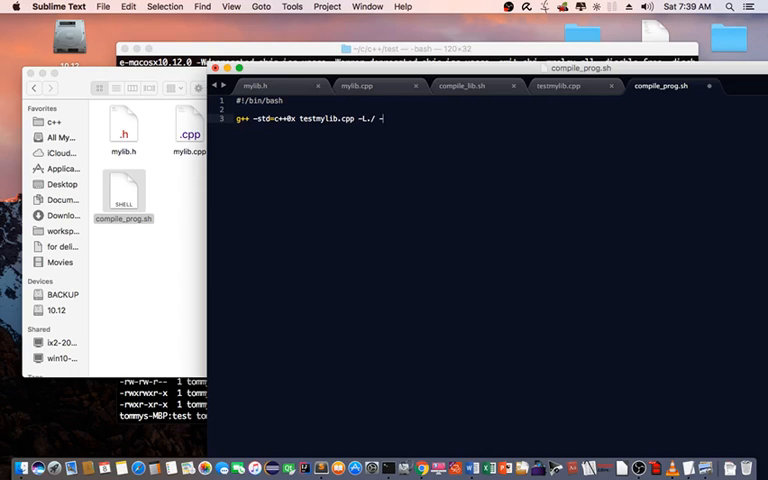
type("l")
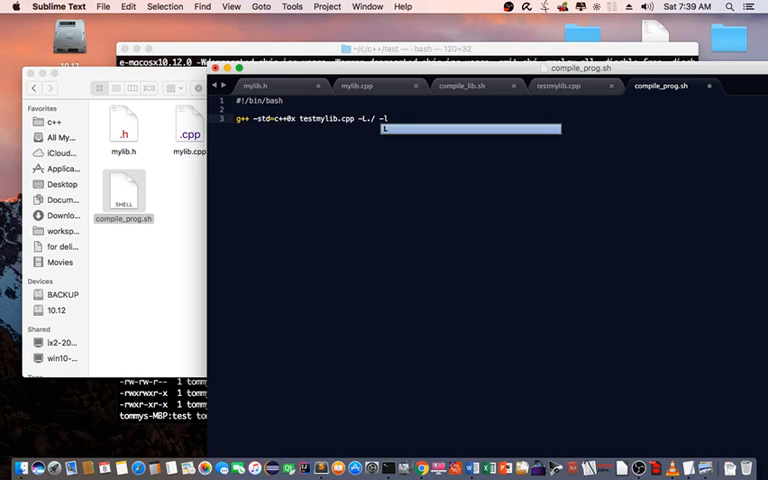
type("mylib")
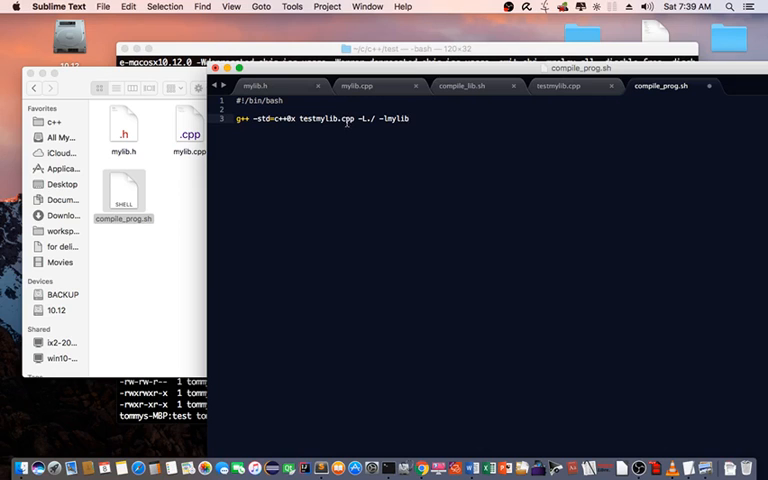
left_click(104, 6)
type("ls")
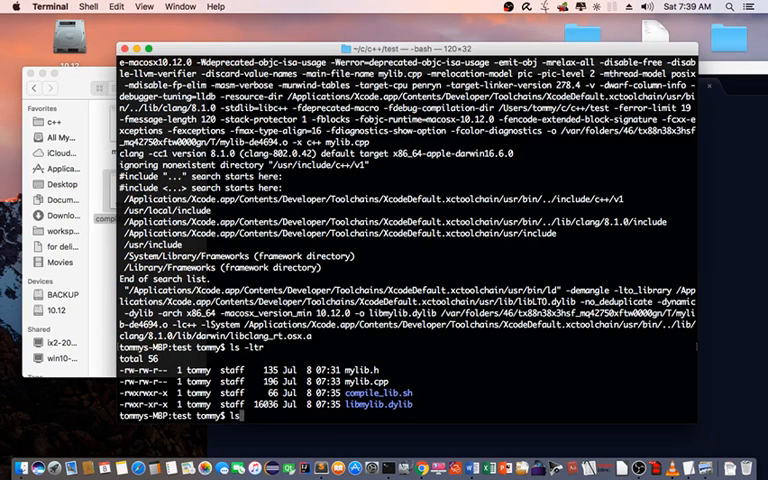
Step: Make compile_prog.sh executable with chmod +x and build the test program into a.out
key("Return")
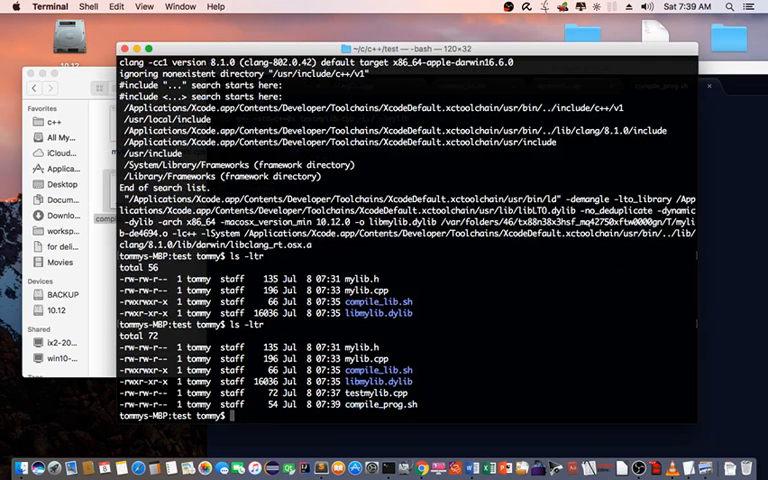
type("chmod +x")
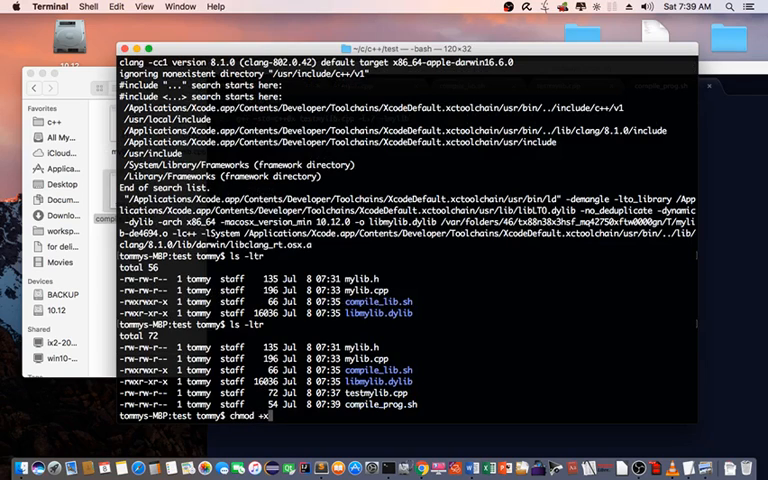
type("compile_prog.sh")
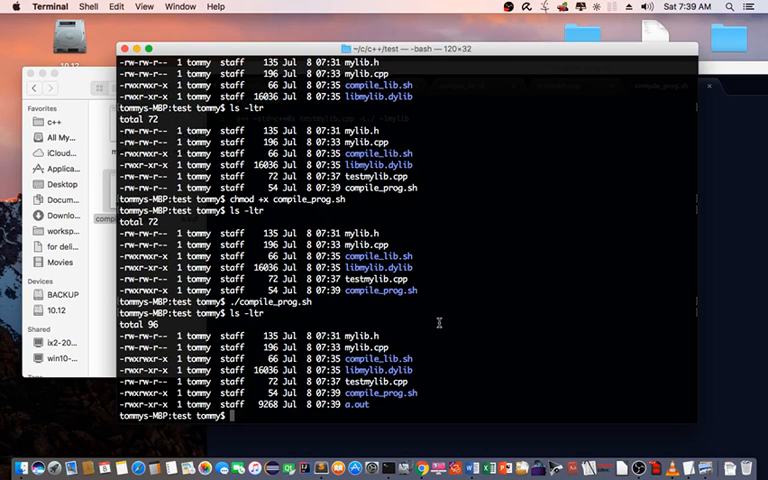
Step: Run ./a.out so it prints "hello world"
type("./a.ou")
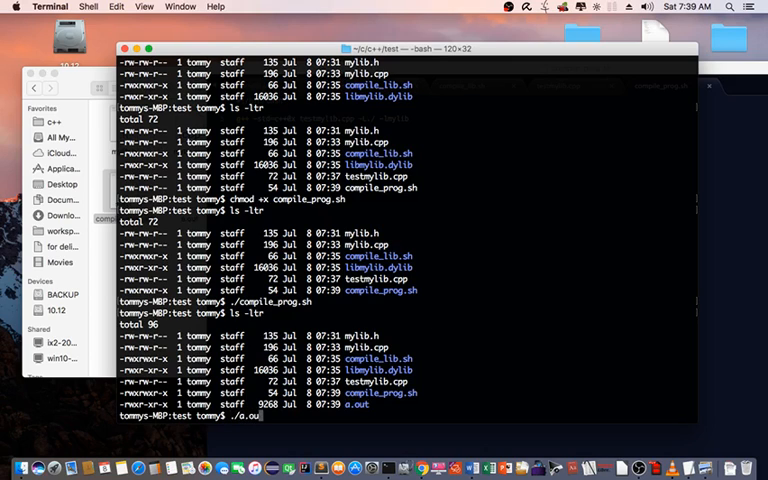
key("Return")
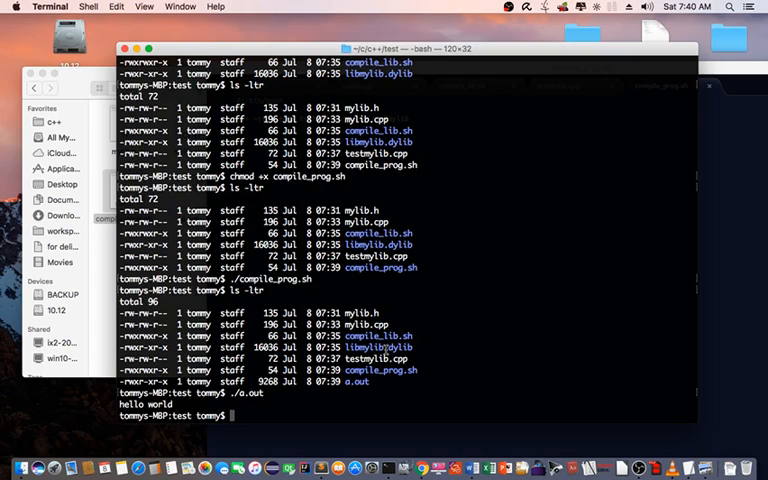
mouse_move(736, 252)
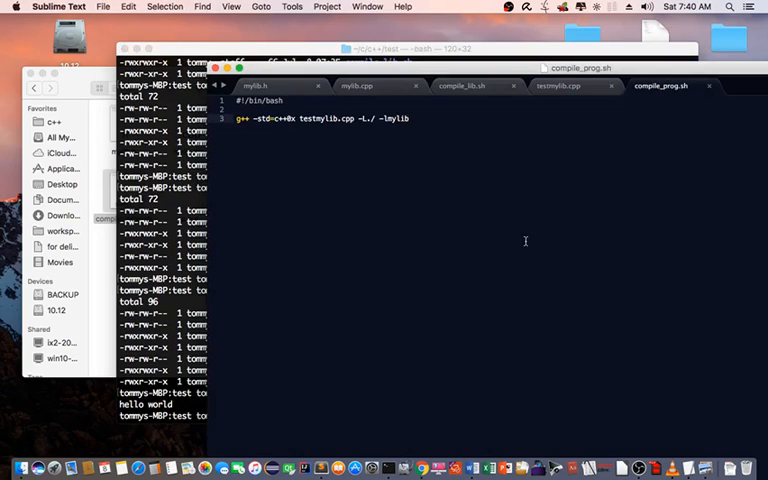
mouse_move(528, 160)
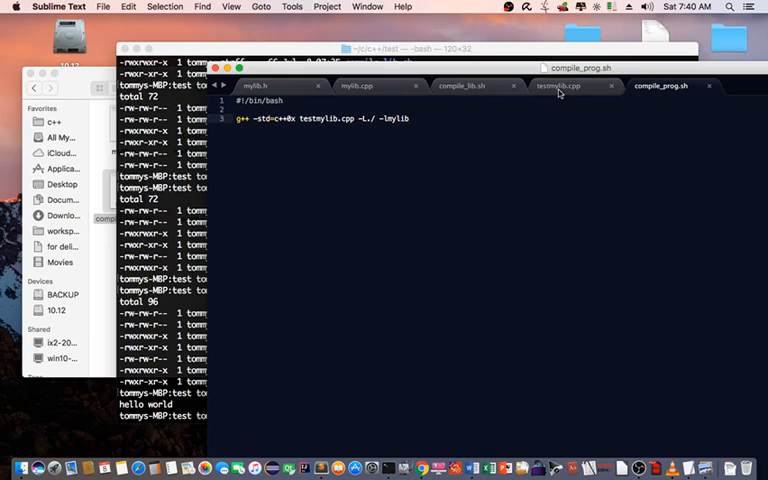
Step: In testmylib.cpp, declare vector<string> vec { "the", "library", "works" } inside main
left_click(356, 84)
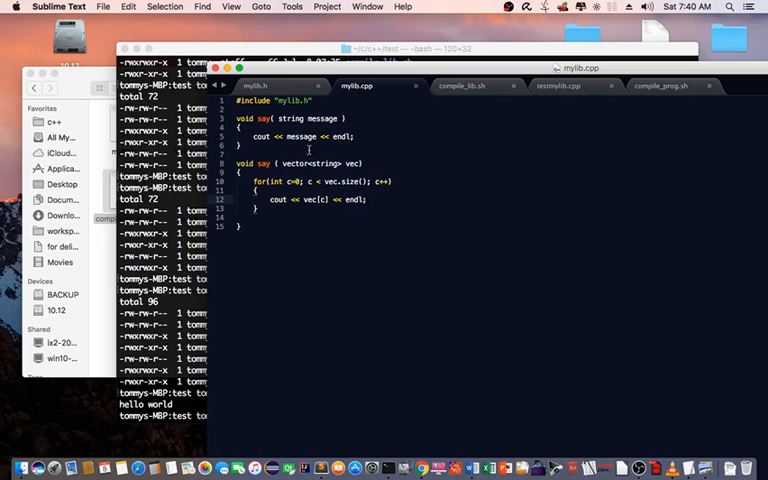
mouse_move(550, 136)
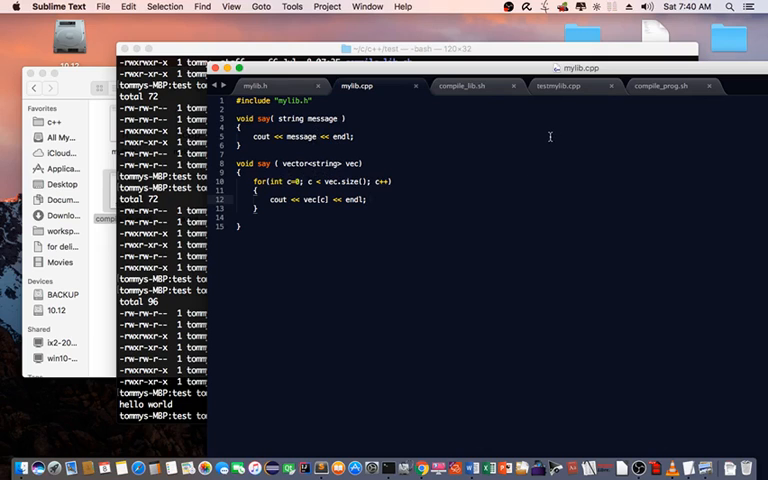
left_click(560, 84)
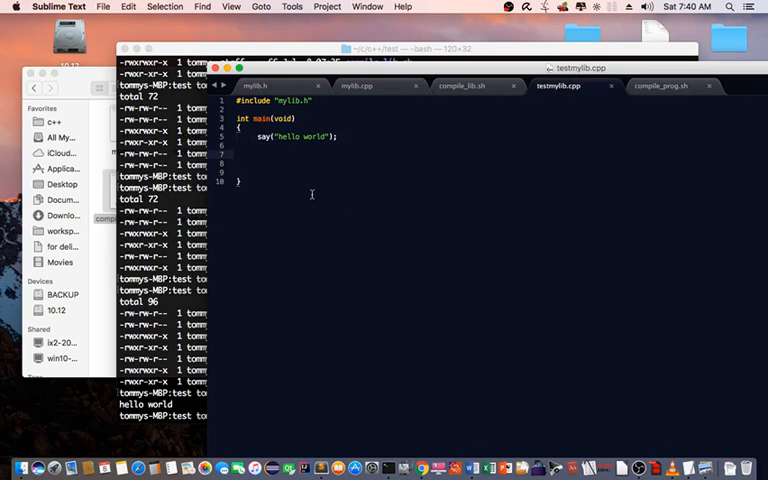
mouse_move(300, 162)
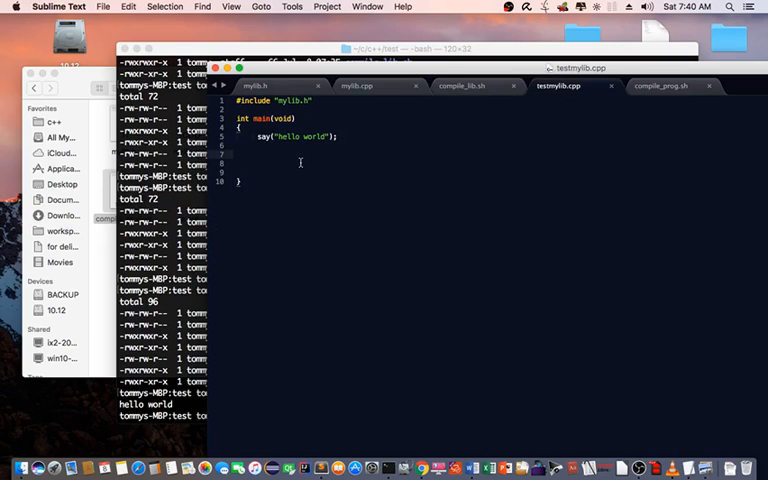
type("ved")
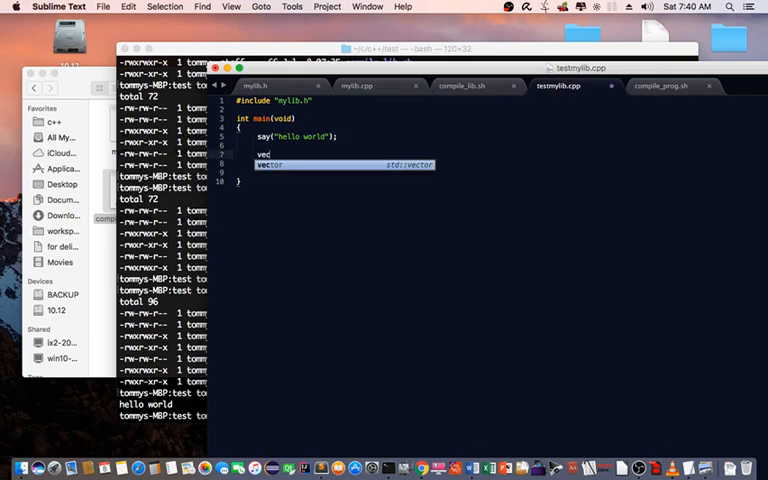
type("tor<string> v")
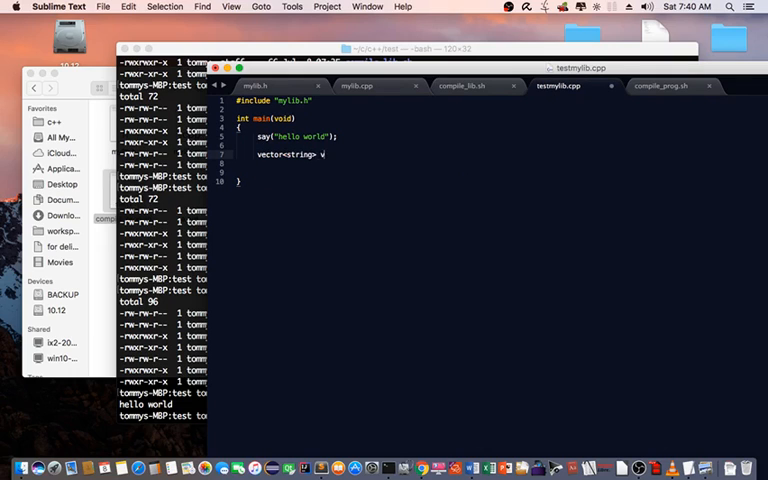
type("ec")
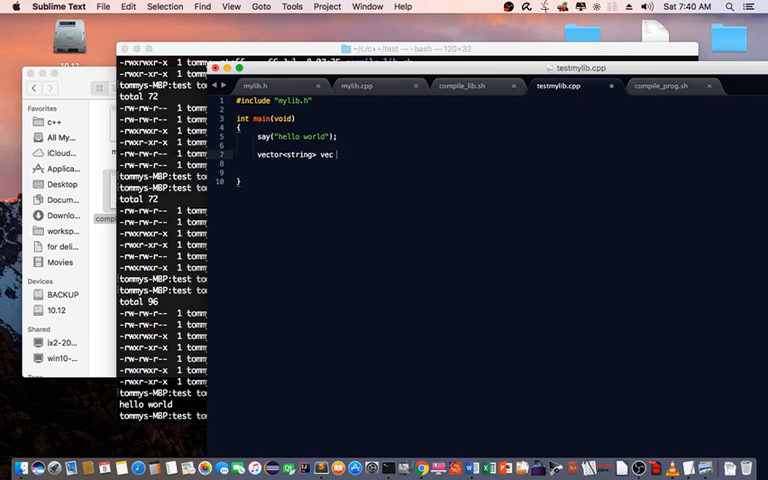
type("{ \"\"}")
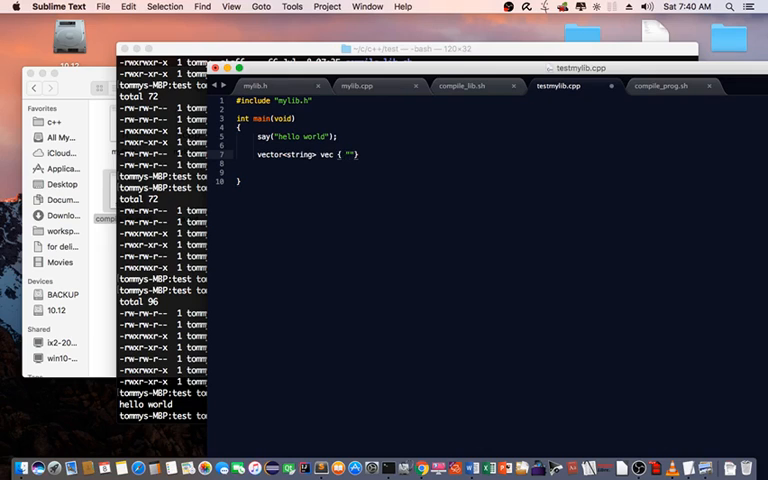
type("the\", \"library")
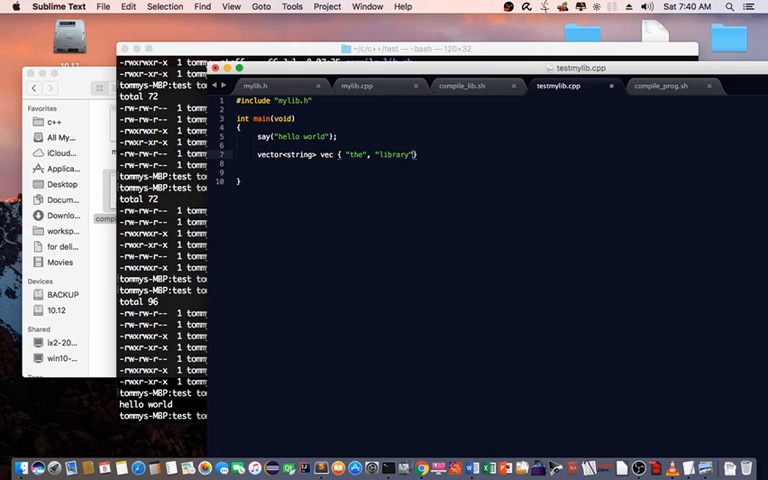
type(", \"works\"")
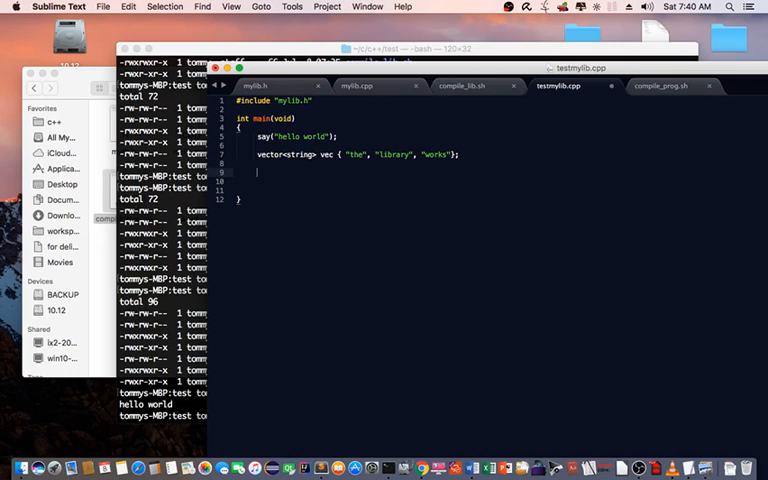
Step: Pass vec to say and end main with return 0, then bring Terminal forward
type("say")
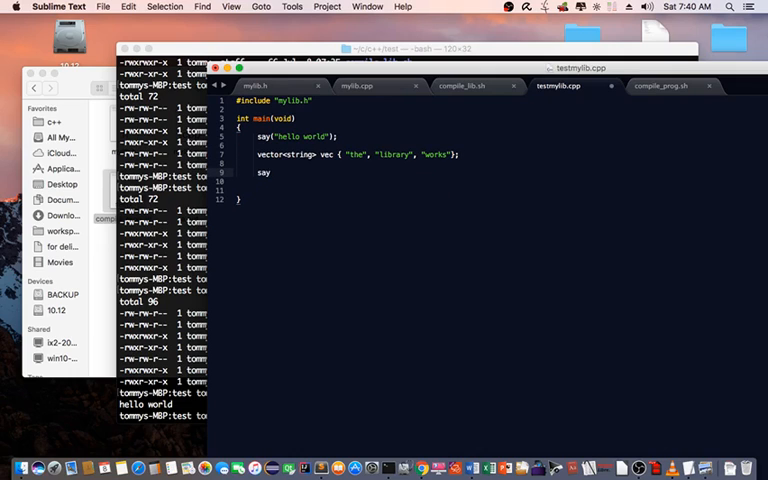
type("{ }")
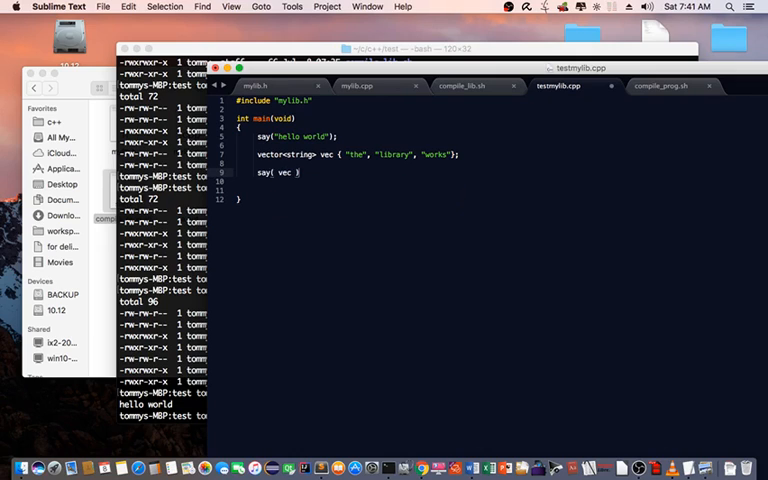
type(");")
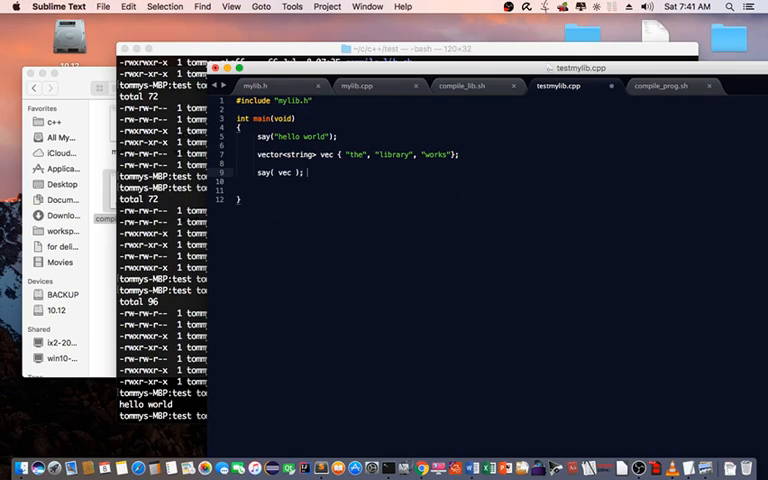
type("return 0;")
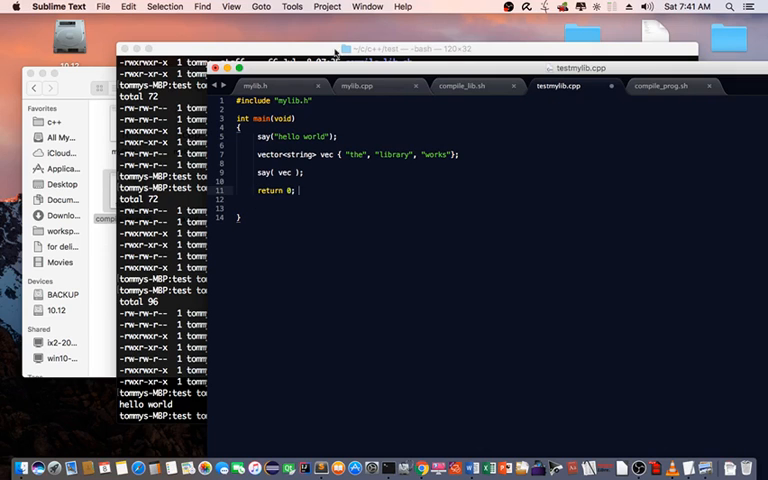
left_click(128, 6)
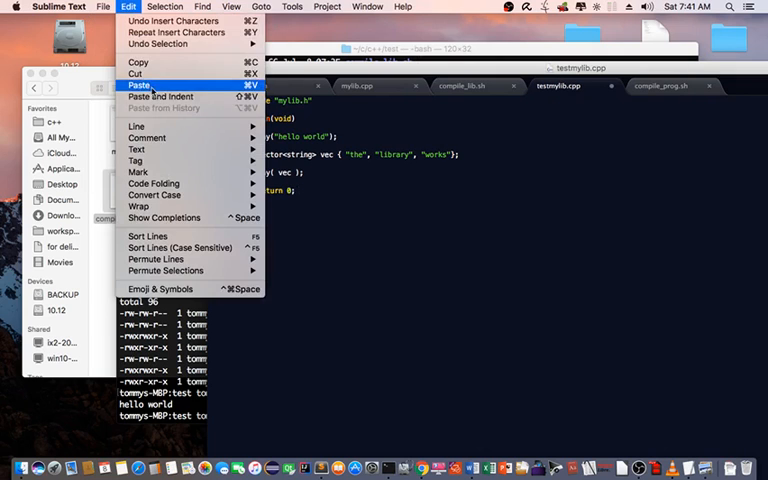
left_click(104, 6)
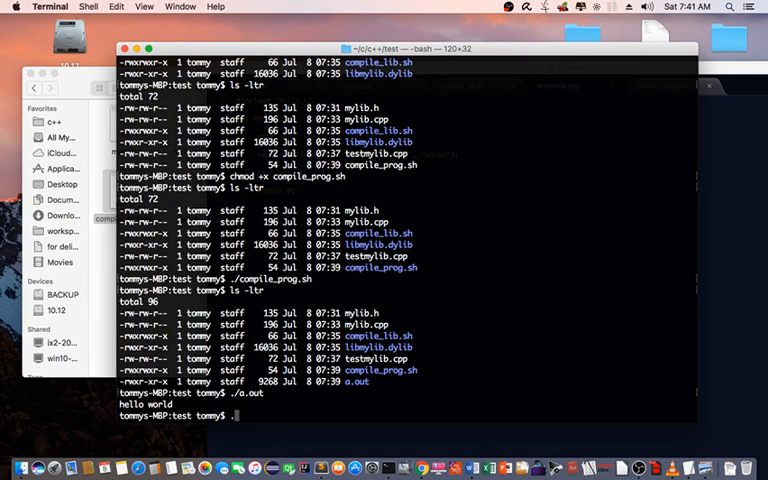
Step: Rebuild with ./compile_prog.sh and run a.out, printing hello world then the, library, works
type("./compile_prog.sh")
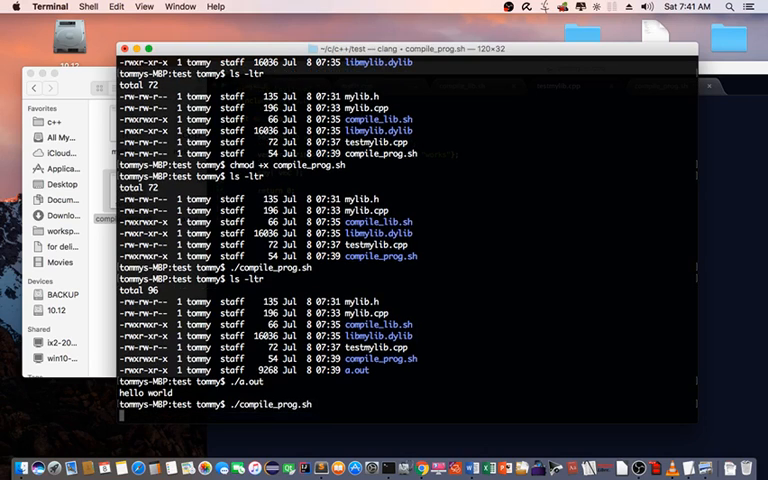
key("Return")
type("./a.out")
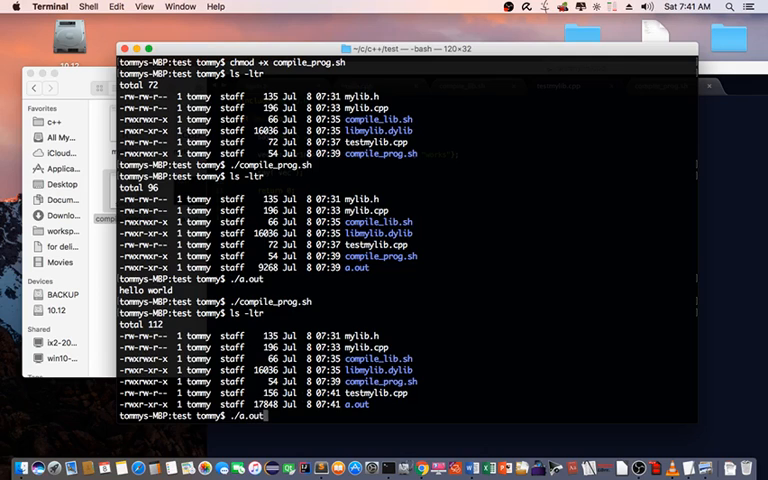
key("Return")
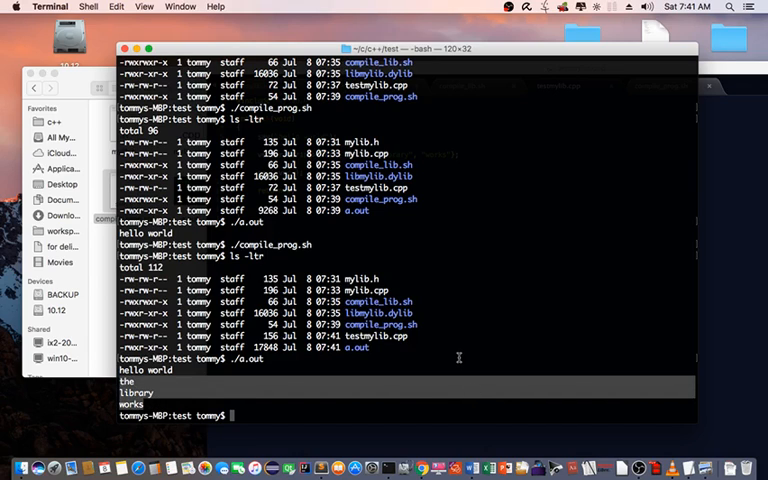
mouse_move(512, 292)
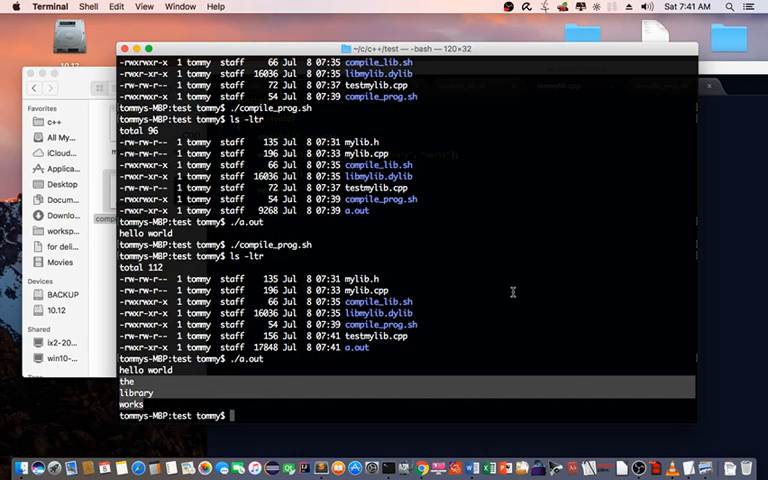